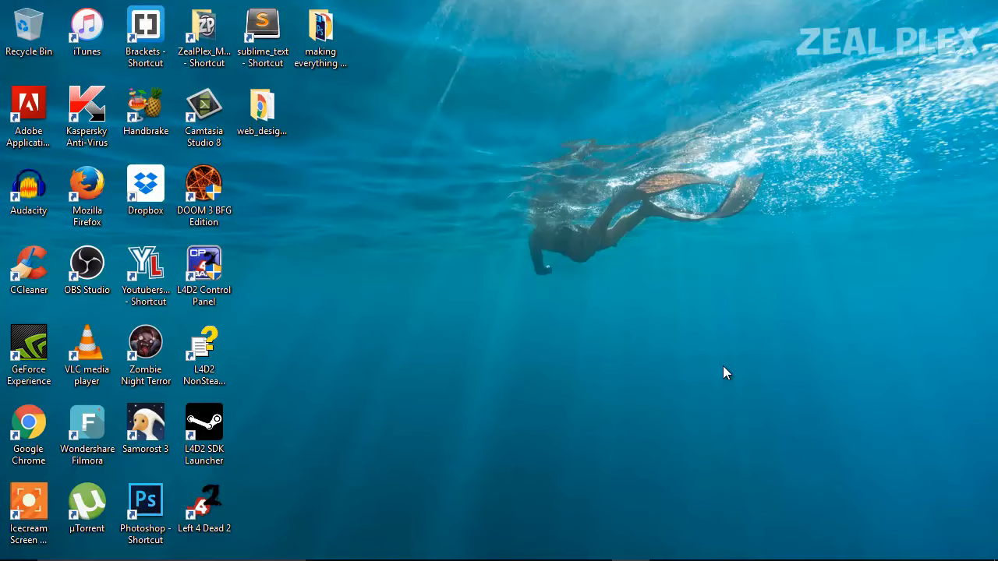
pyautogui.moveTo(698, 427)
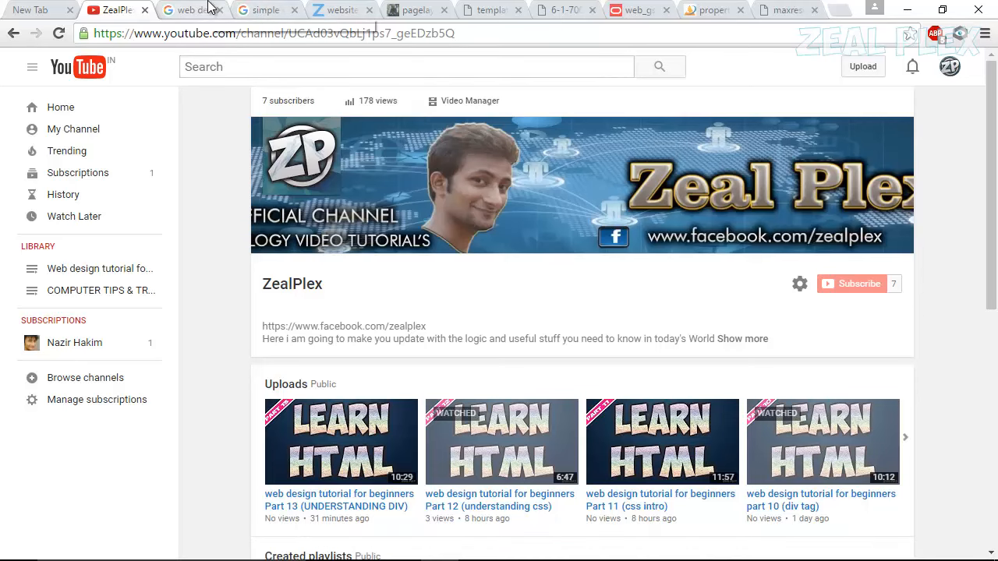
# Step: Switch to the Google results tab for "web design templates"
pyautogui.click(190, 9)
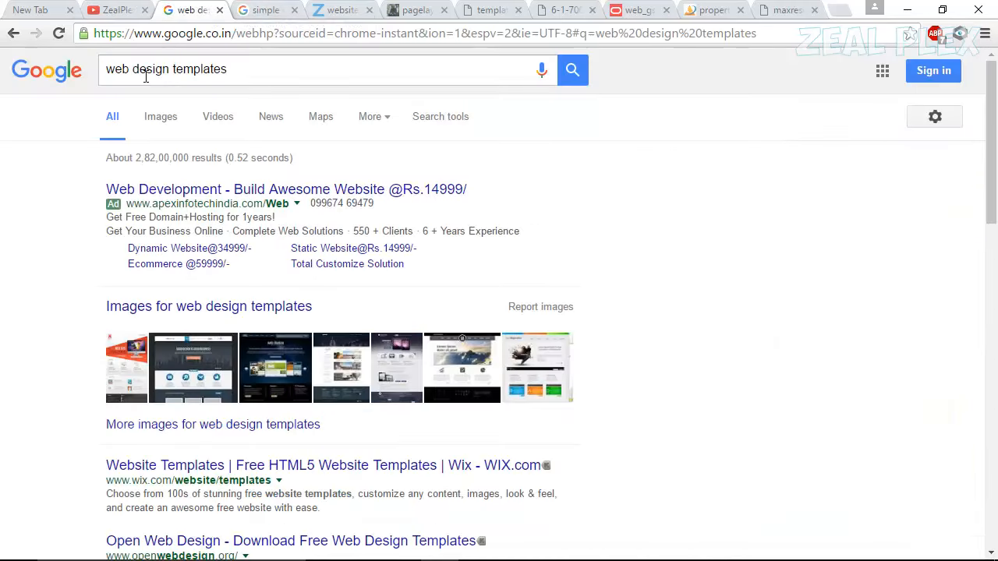
pyautogui.moveTo(237, 38)
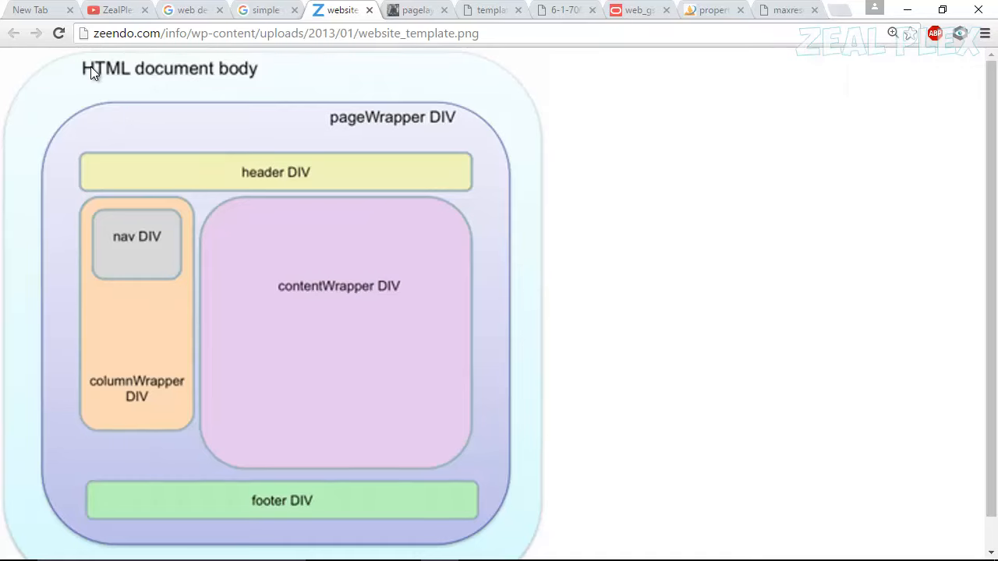
pyautogui.moveTo(257, 114)
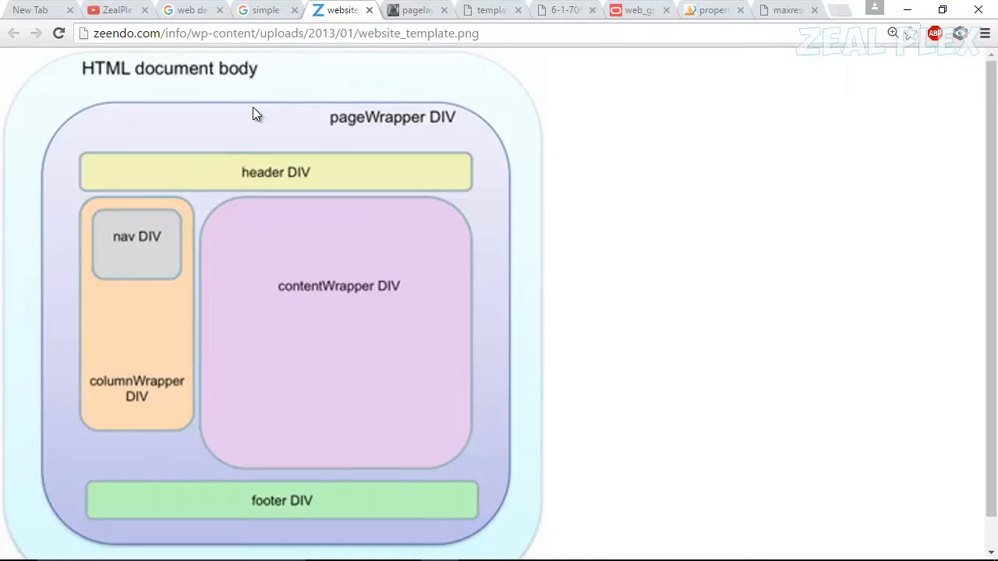
pyautogui.moveTo(187, 100)
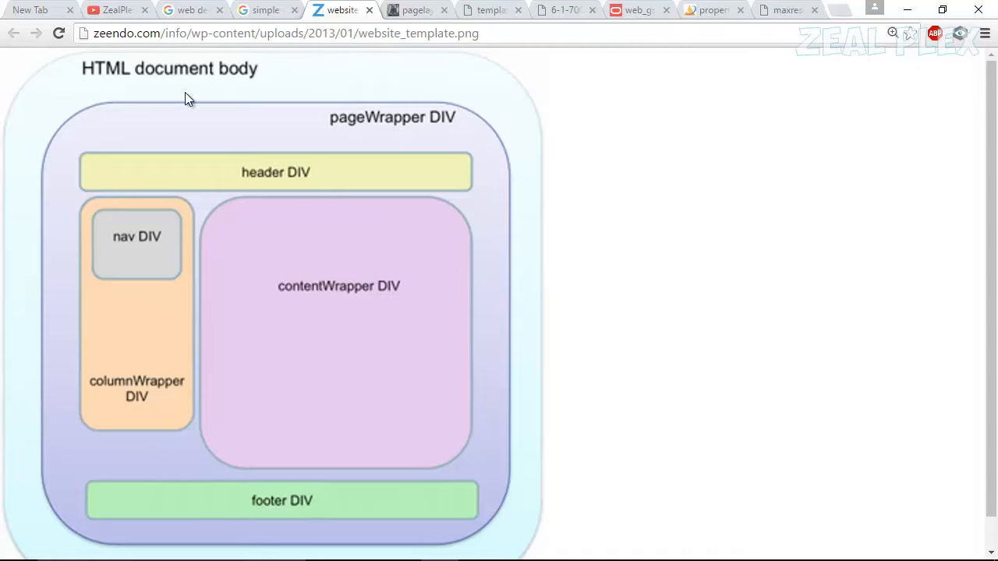
pyautogui.moveTo(496, 499)
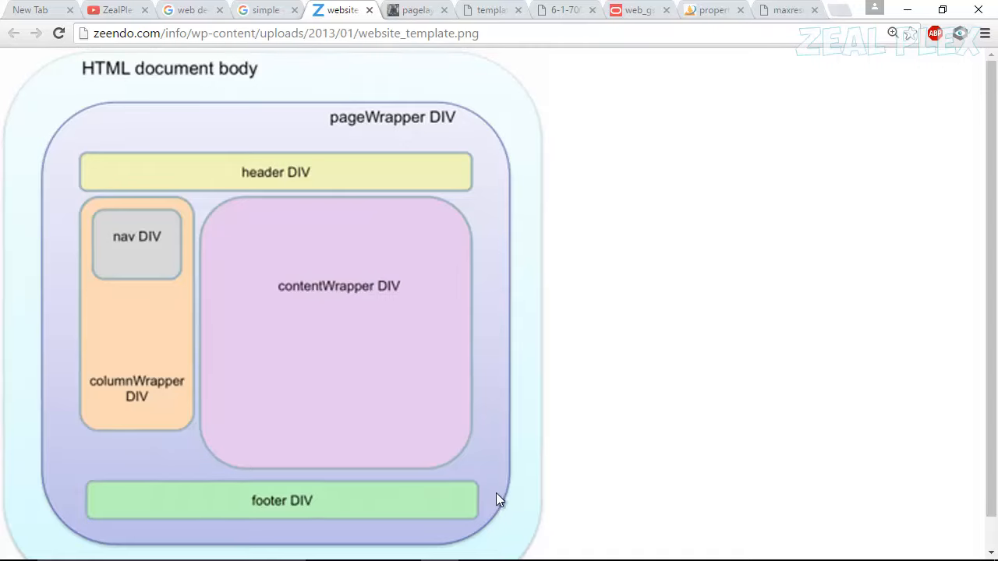
pyautogui.moveTo(107, 168)
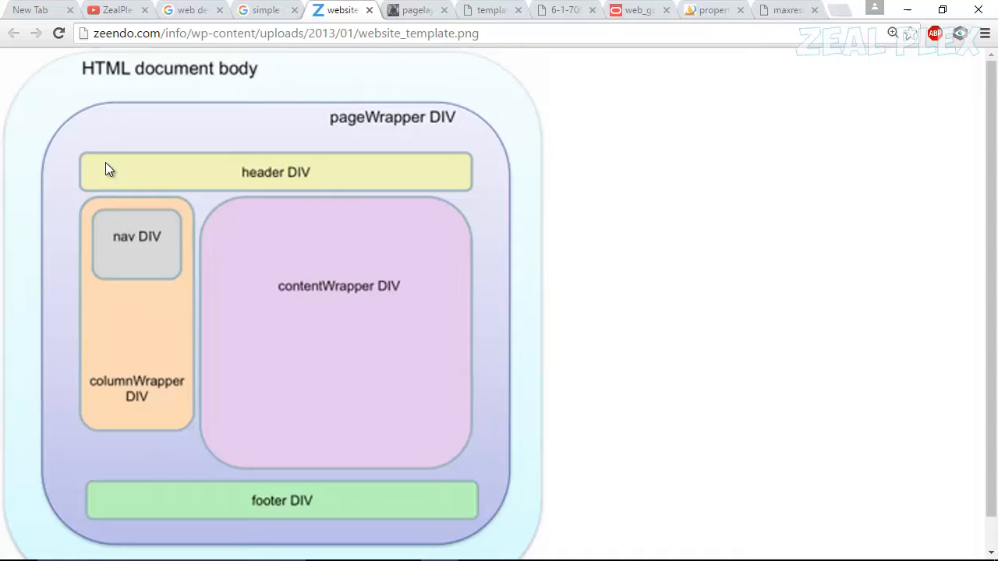
pyautogui.moveTo(137, 371)
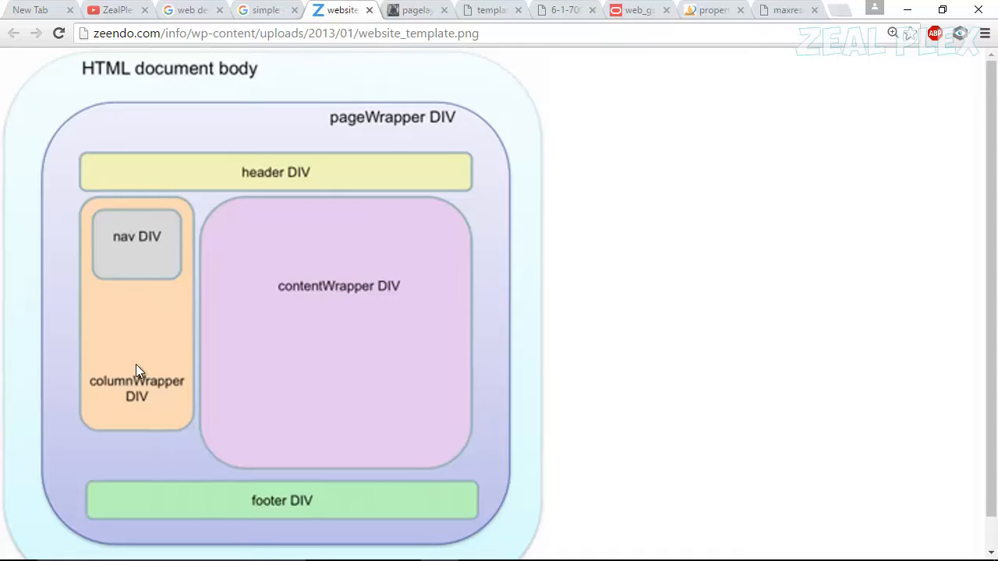
pyautogui.moveTo(119, 395)
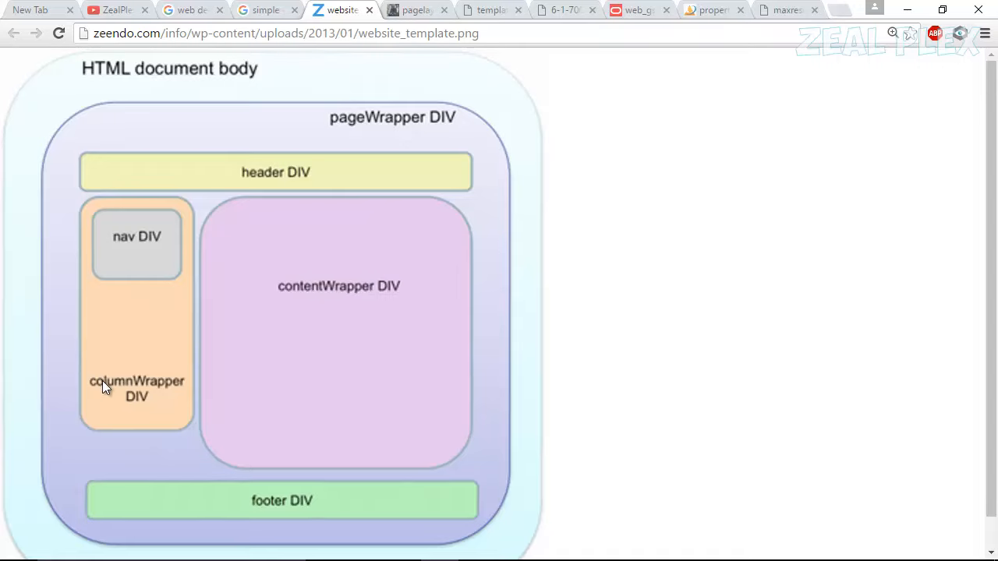
pyautogui.moveTo(131, 250)
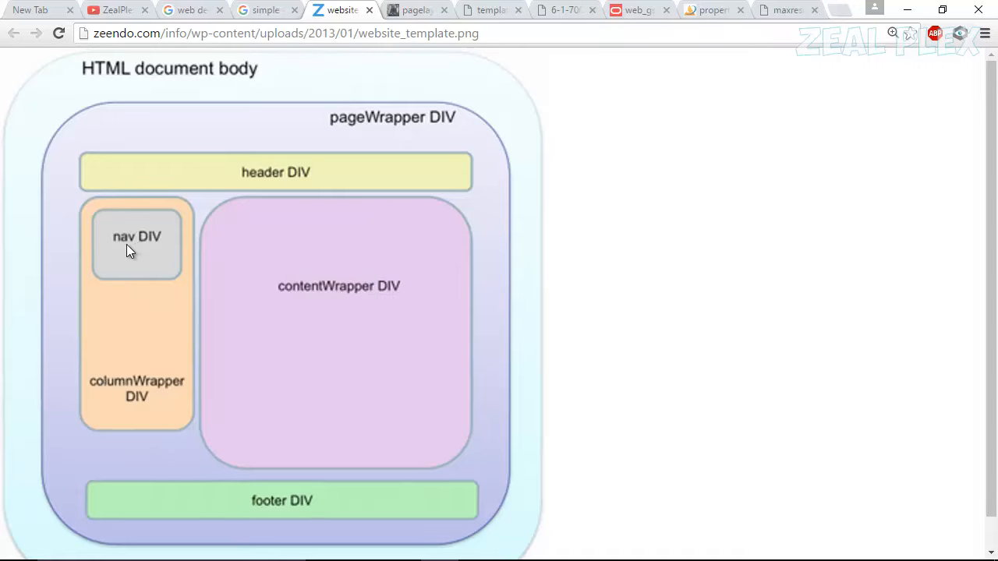
pyautogui.moveTo(216, 190)
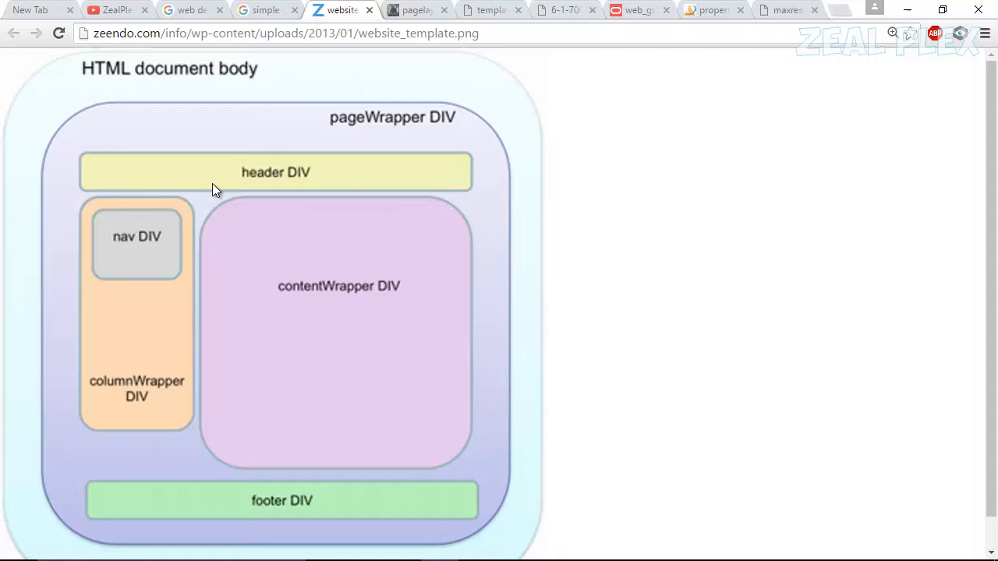
pyautogui.moveTo(240, 228)
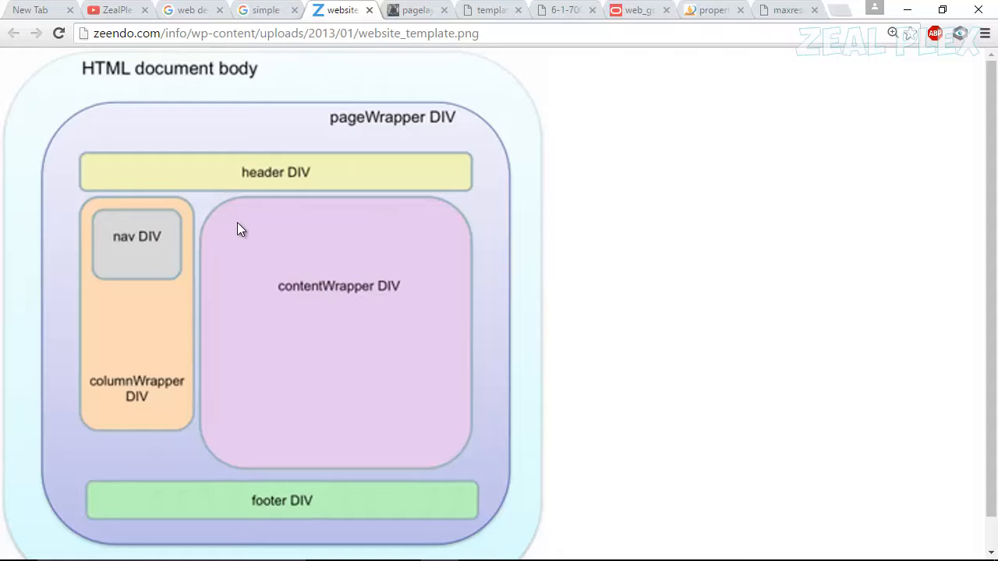
pyautogui.moveTo(349, 516)
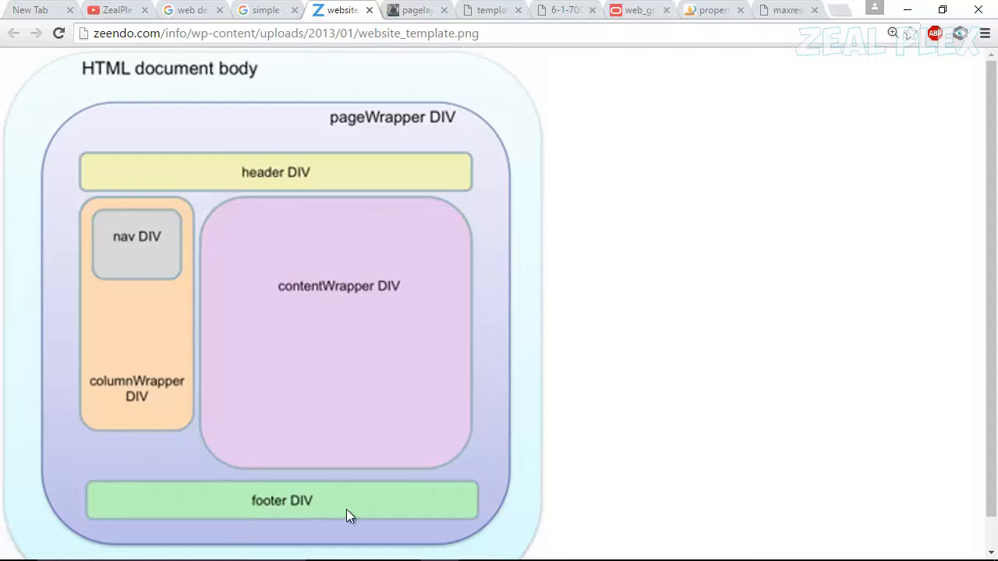
# Step: View the pagelayout.png diagram with logo, top navigation, product data and footer blocks
pyautogui.click(419, 9)
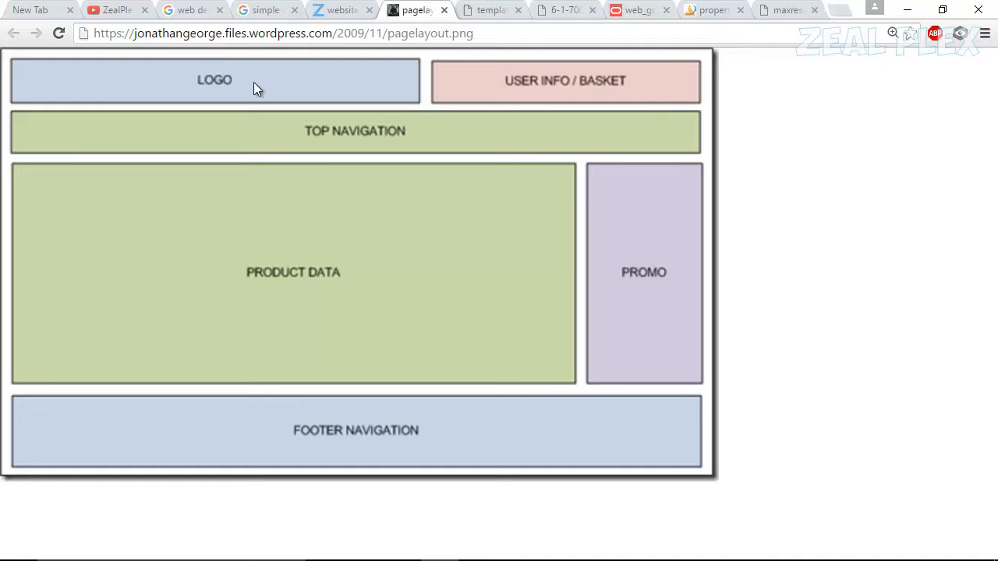
pyautogui.moveTo(490, 81)
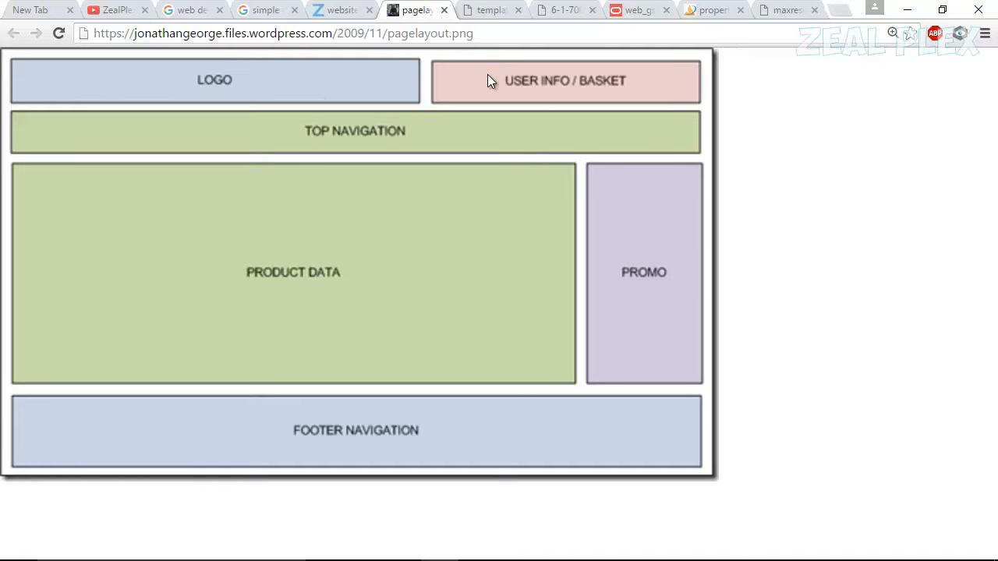
pyautogui.moveTo(109, 167)
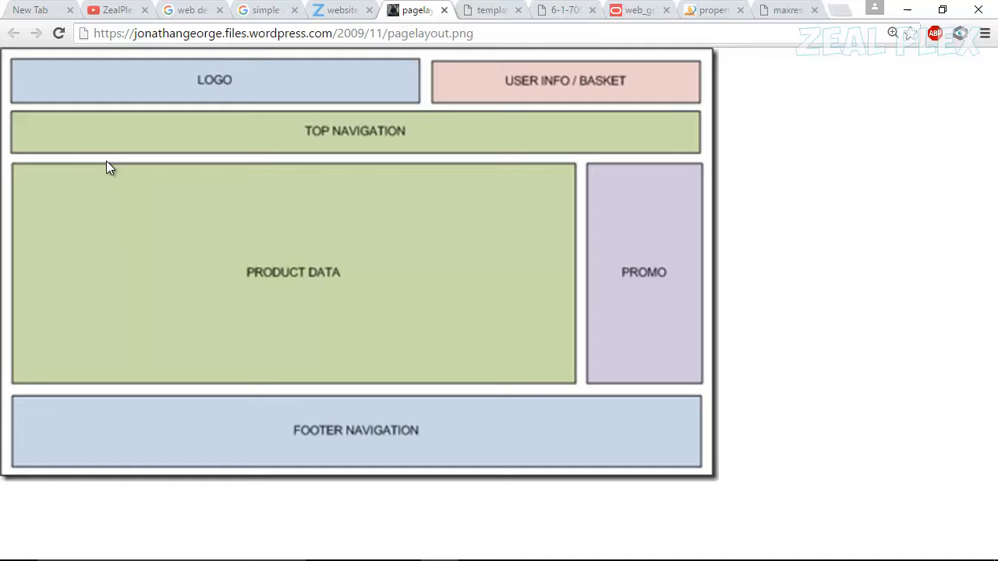
pyautogui.moveTo(112, 181)
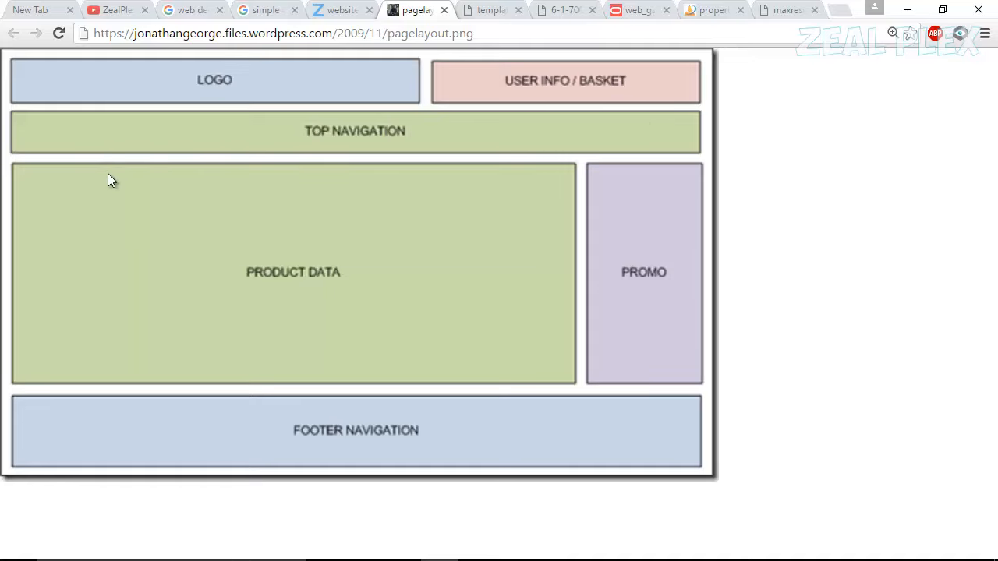
pyautogui.moveTo(273, 284)
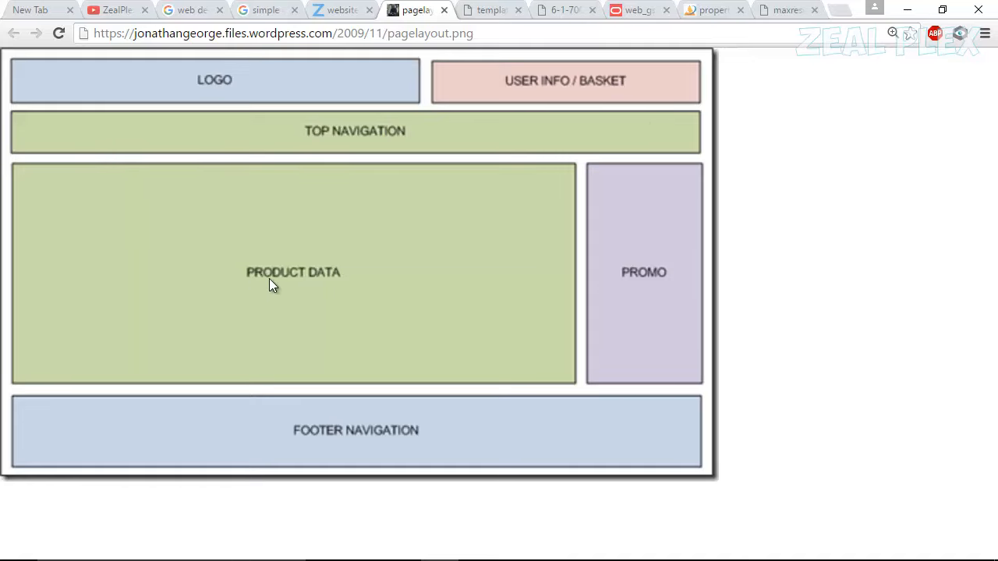
pyautogui.moveTo(674, 345)
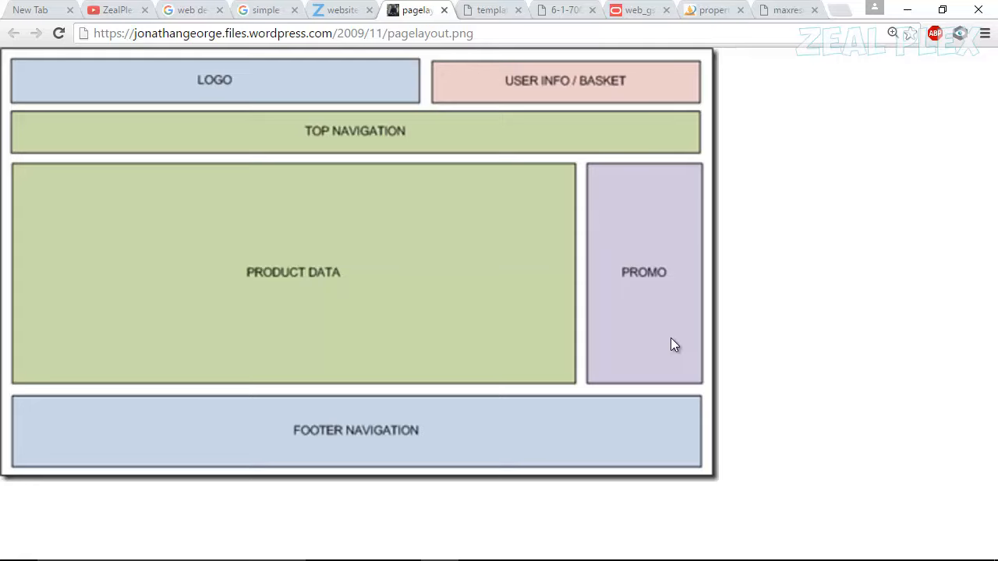
pyautogui.moveTo(497, 477)
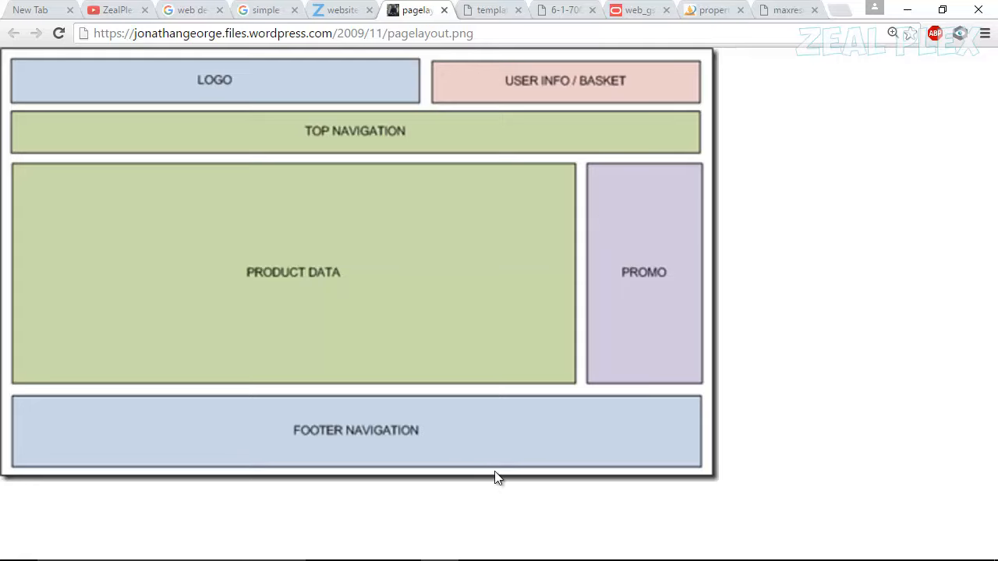
pyautogui.click(486, 9)
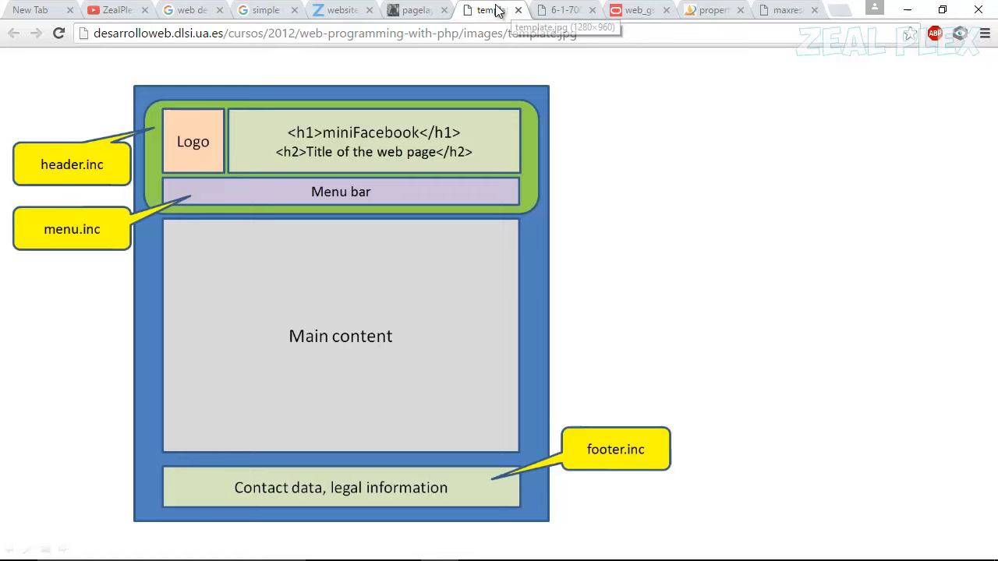
pyautogui.moveTo(117, 74)
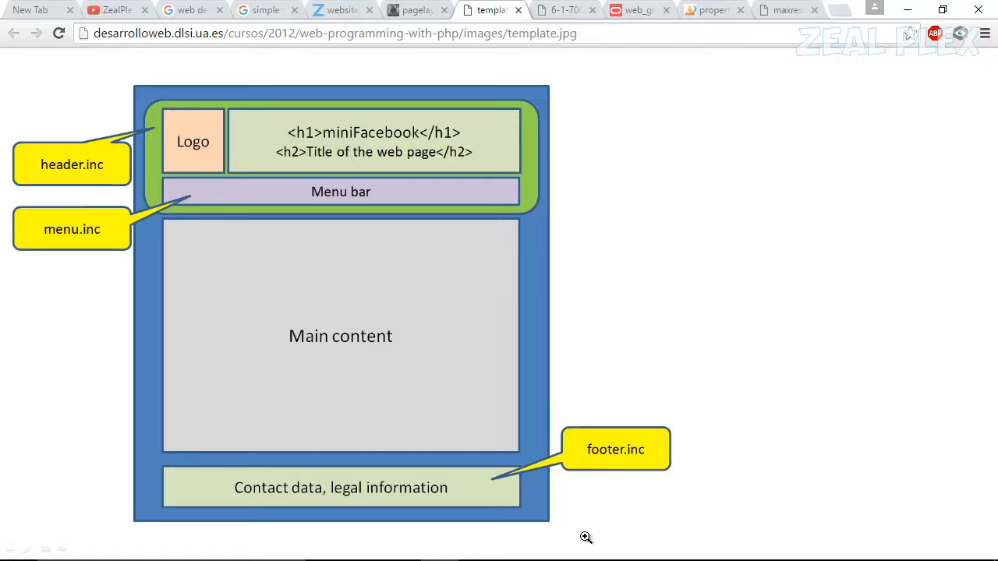
pyautogui.moveTo(290, 140)
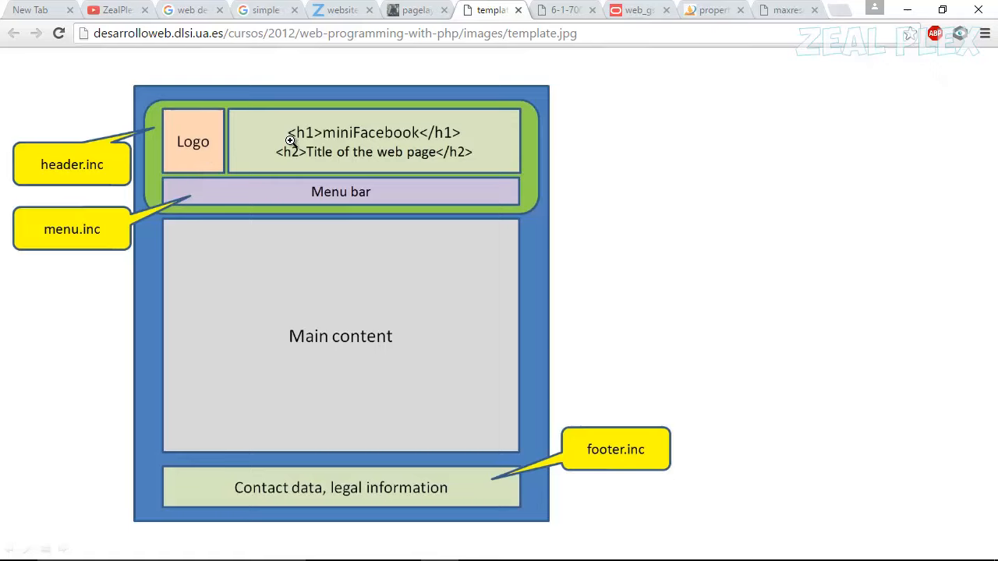
pyautogui.moveTo(184, 225)
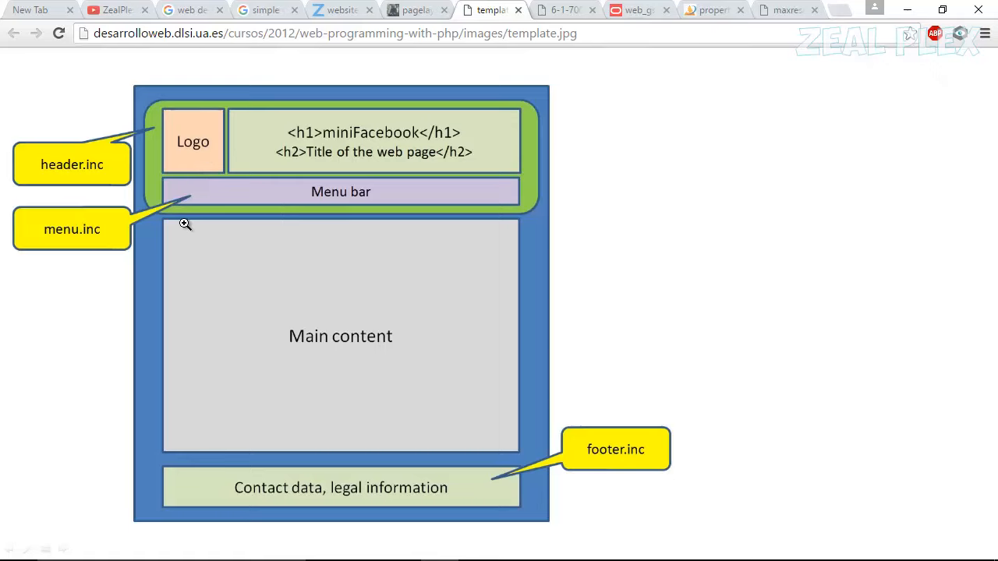
pyautogui.moveTo(178, 472)
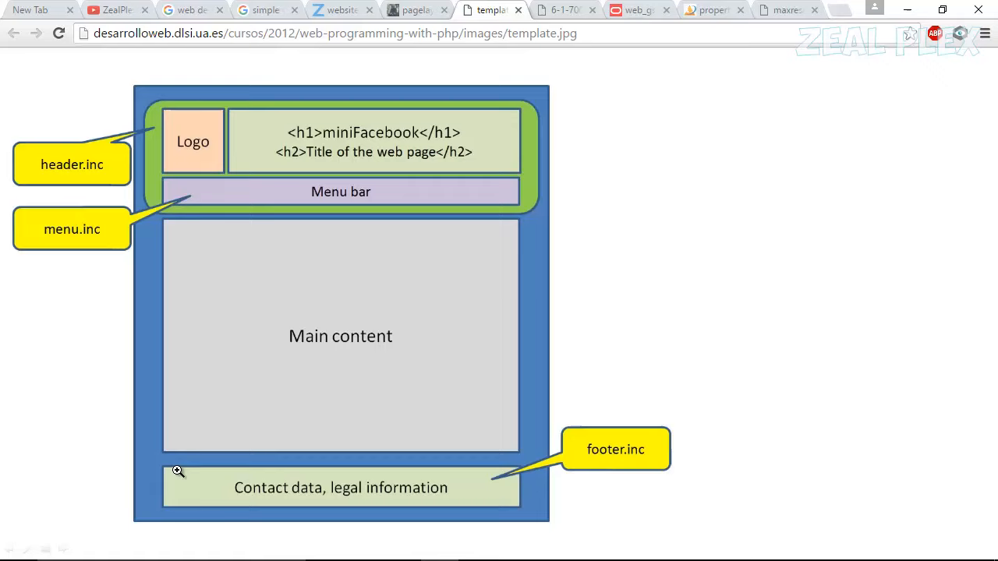
pyautogui.moveTo(170, 272)
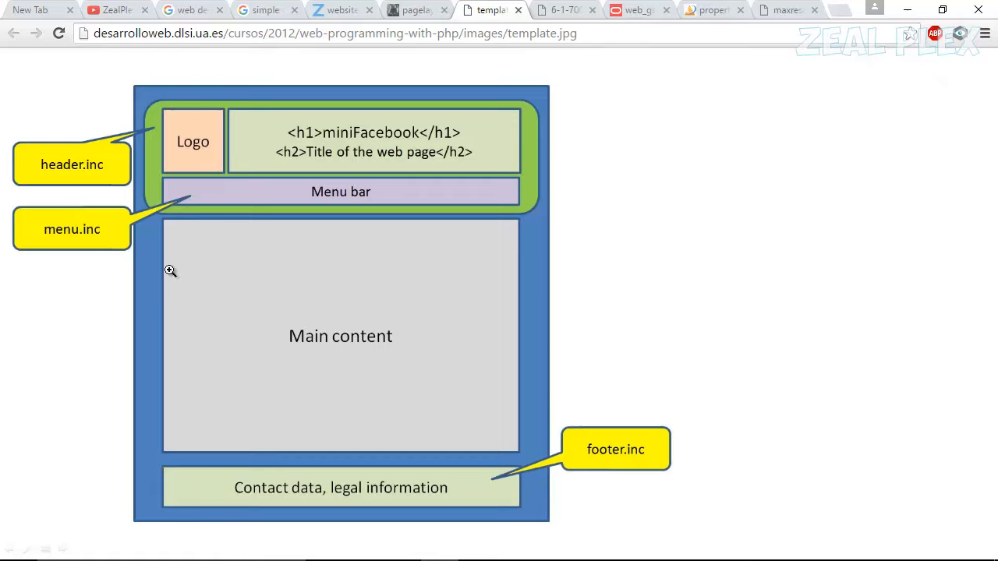
pyautogui.moveTo(457, 103)
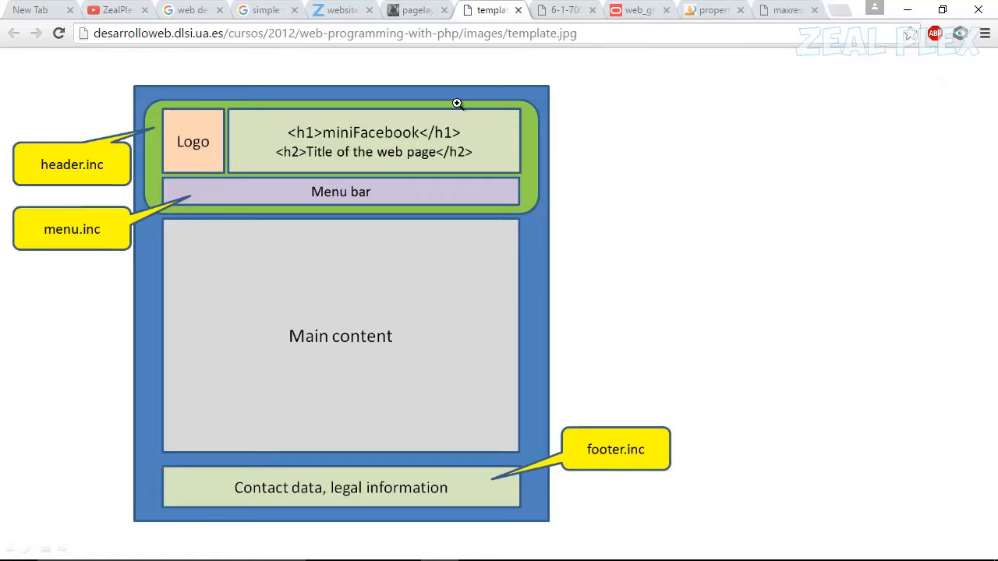
pyautogui.moveTo(558, 217)
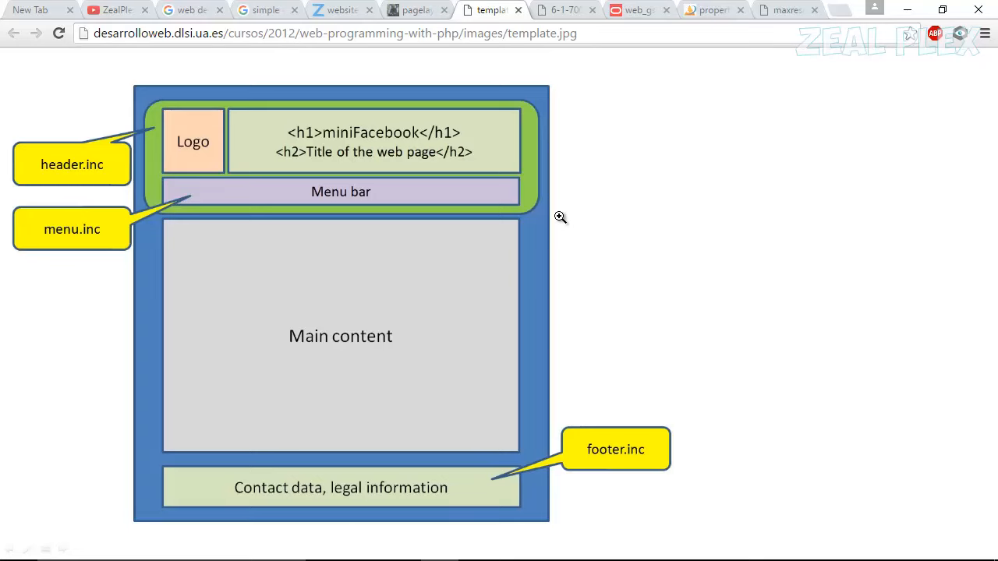
pyautogui.moveTo(559, 17)
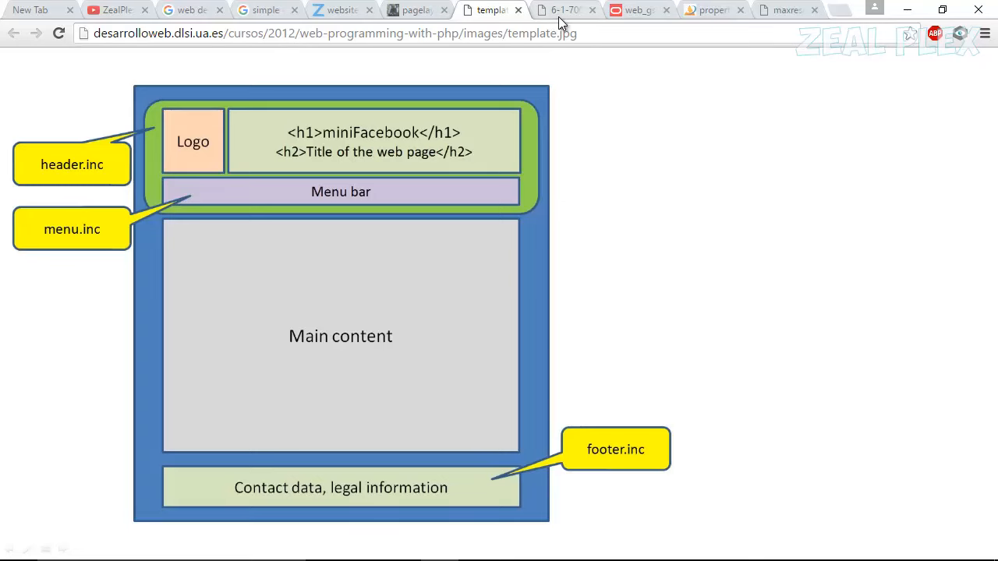
# Step: View the 6-1-700.jpg page-structure figure with header, navigation, content columns and footer
pyautogui.click(562, 10)
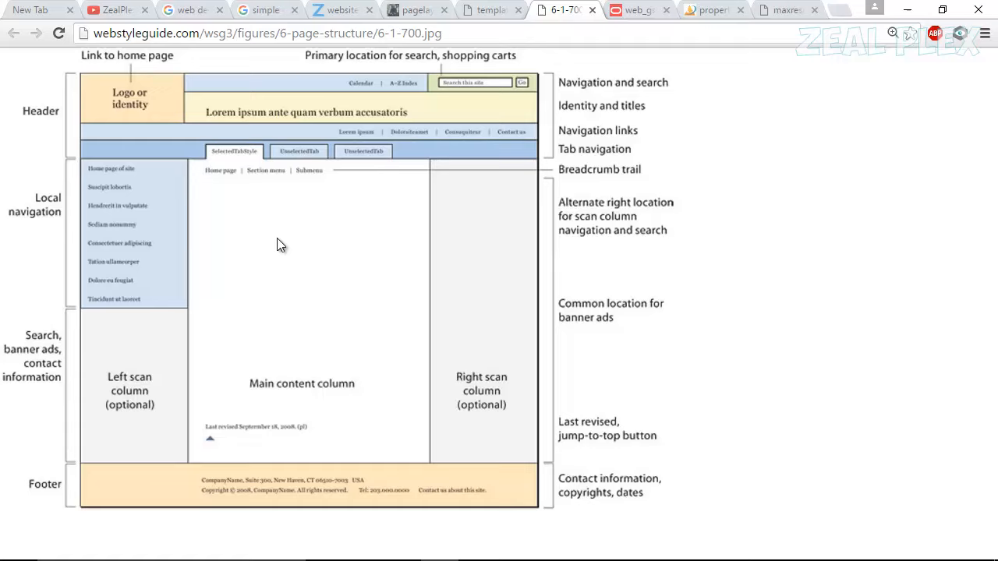
pyautogui.moveTo(97, 75)
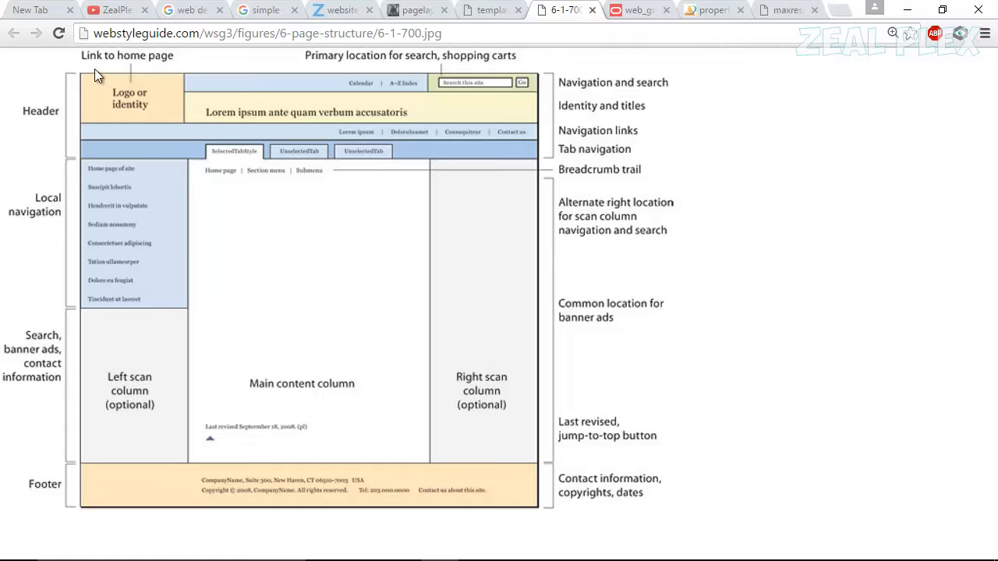
pyautogui.moveTo(374, 71)
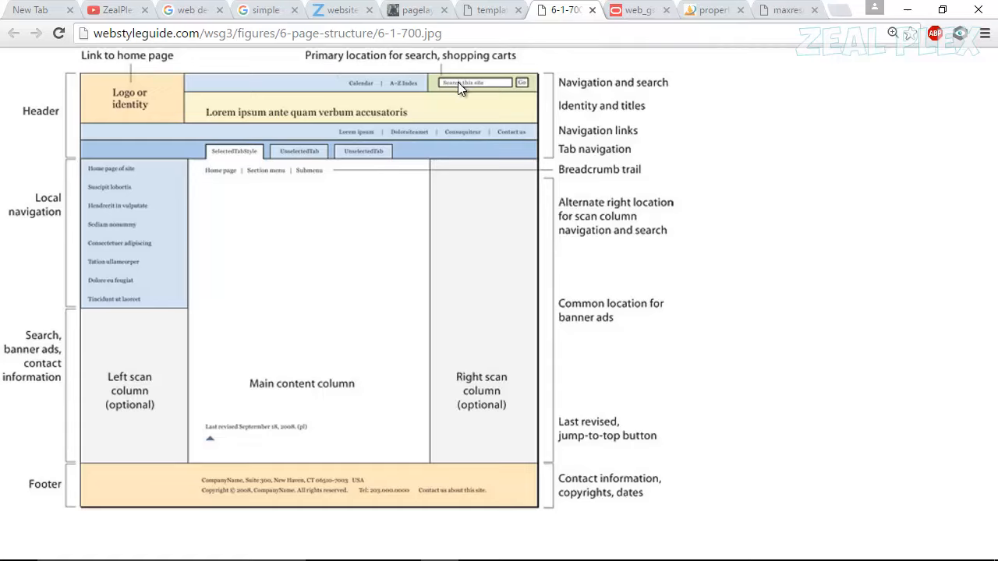
pyautogui.moveTo(492, 95)
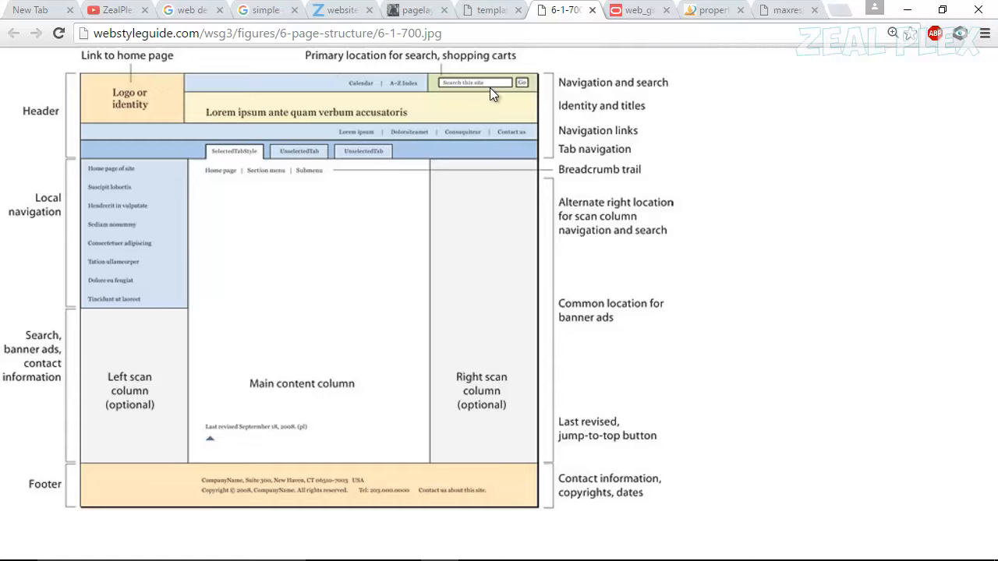
pyautogui.moveTo(580, 88)
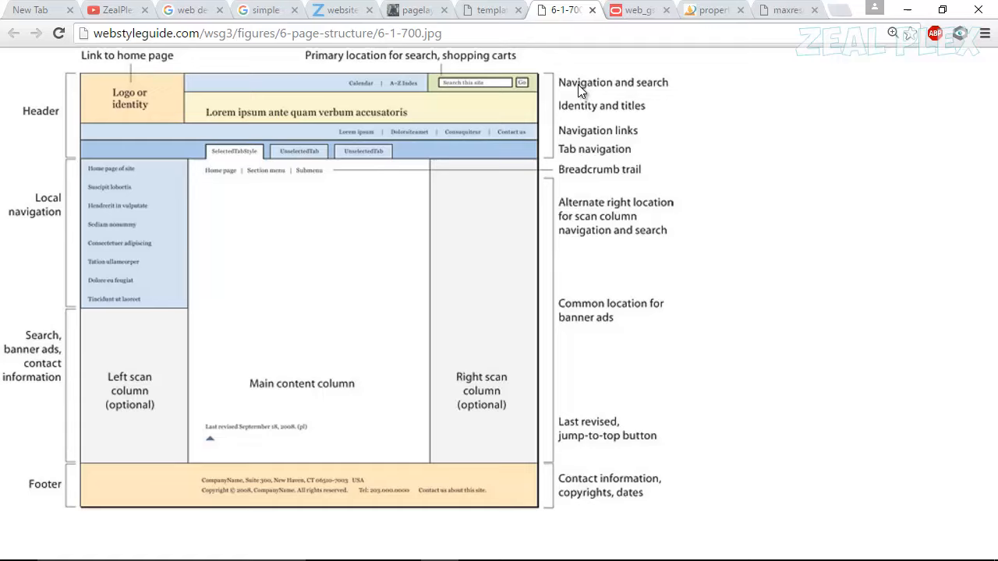
pyautogui.moveTo(645, 115)
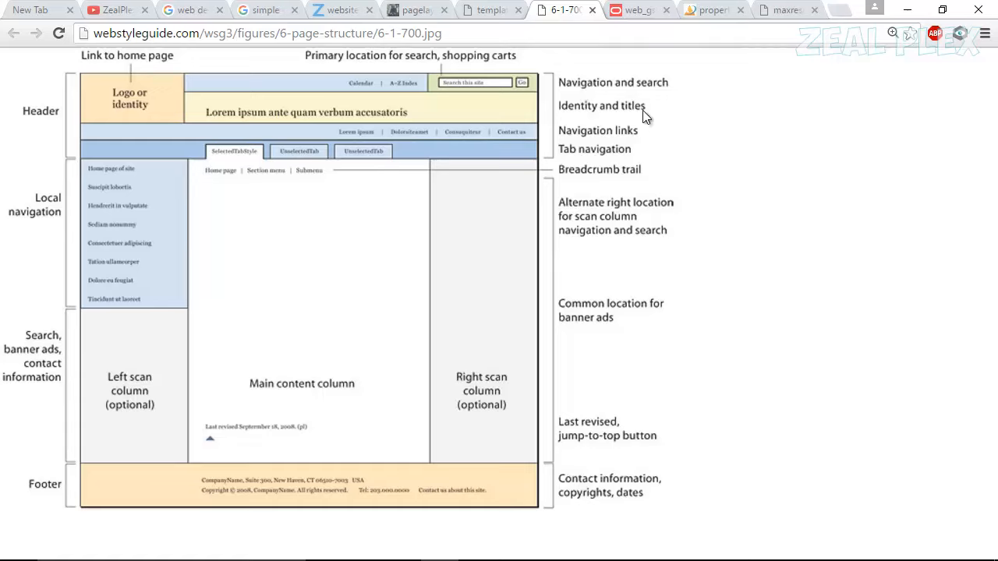
pyautogui.moveTo(477, 110)
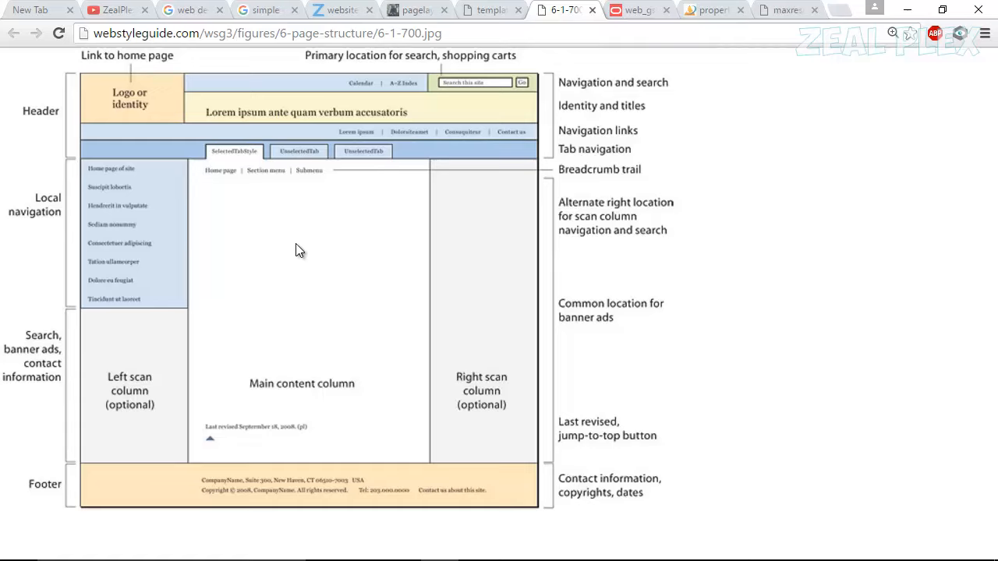
pyautogui.moveTo(566, 59)
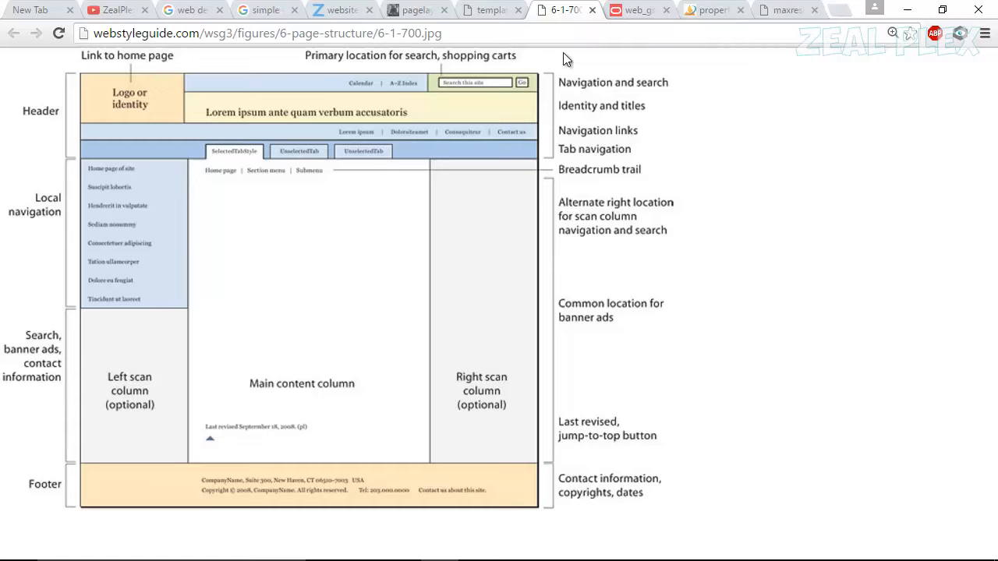
pyautogui.moveTo(650, 9)
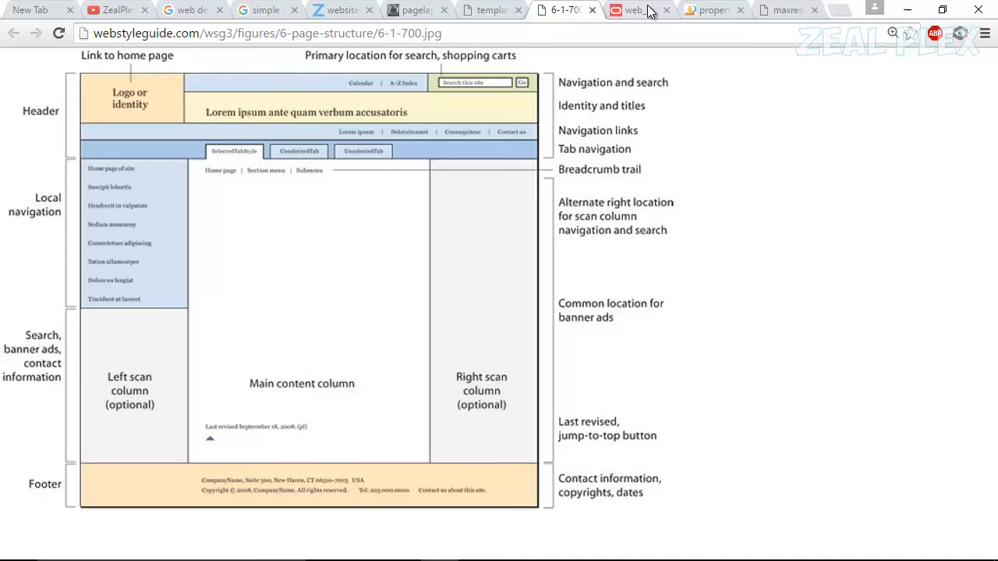
# Step: View the Oracle facets diagram with header, start, center, end and bottom facets
pyautogui.click(639, 9)
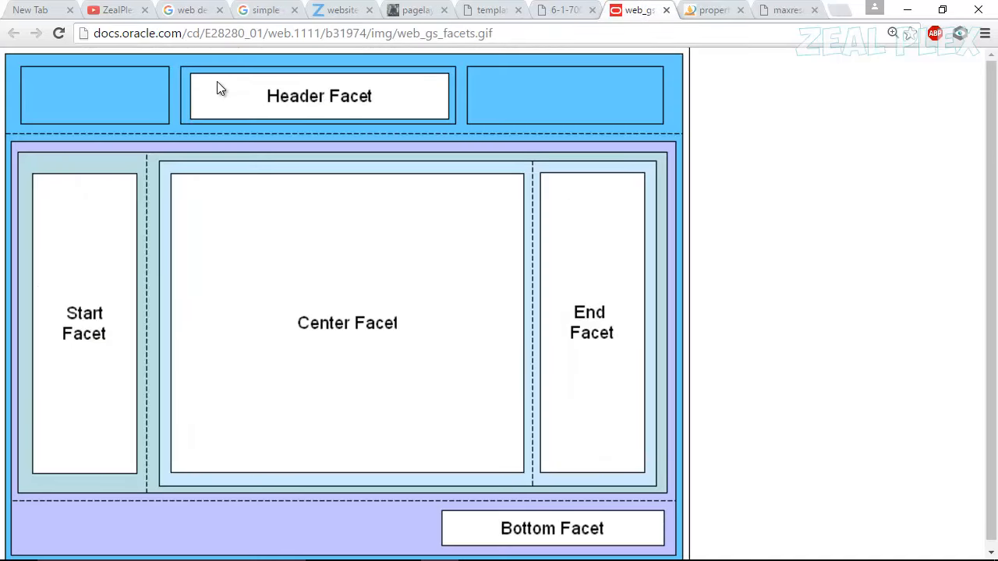
pyautogui.moveTo(389, 263)
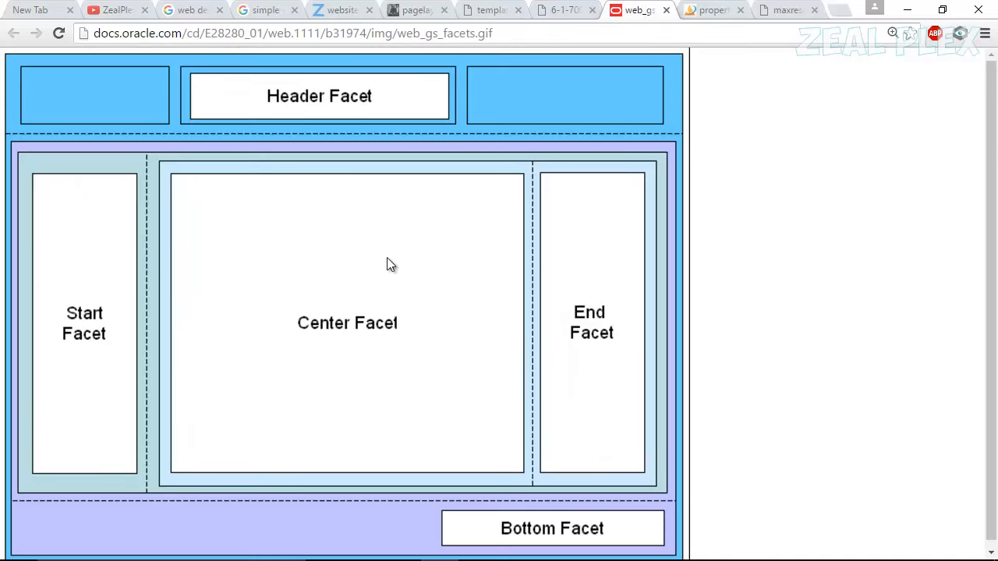
pyautogui.moveTo(738, 229)
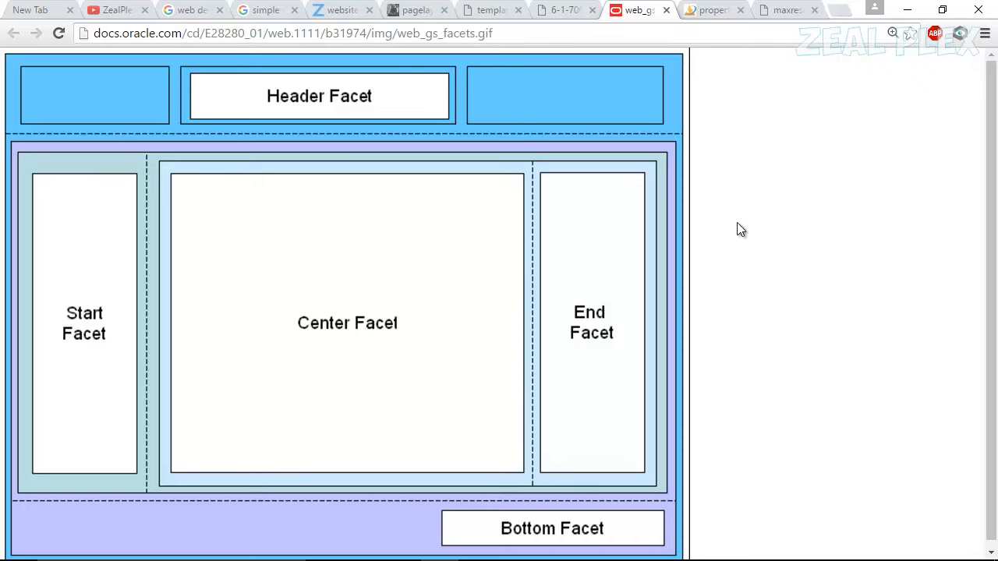
pyautogui.moveTo(521, 116)
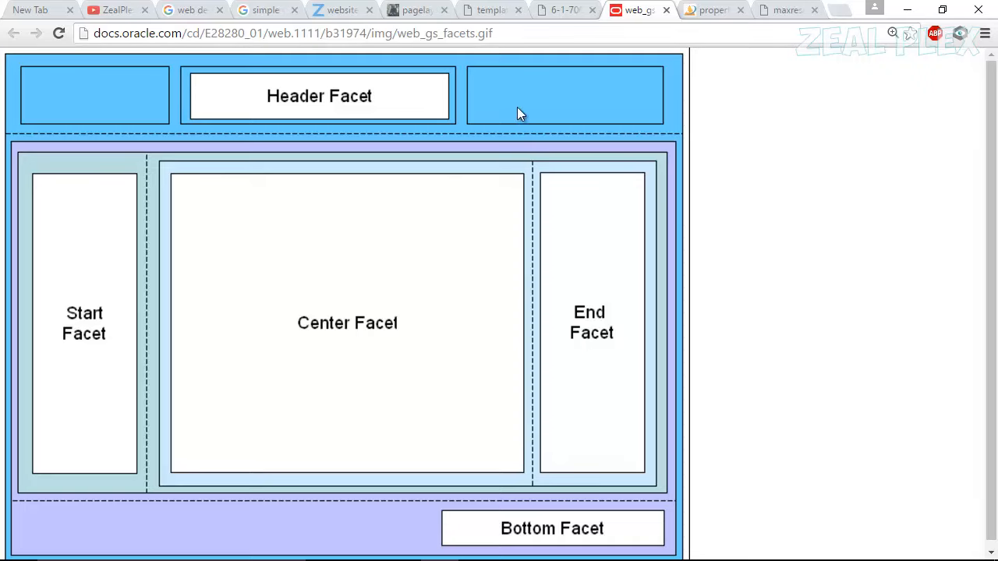
pyautogui.scroll(-3)
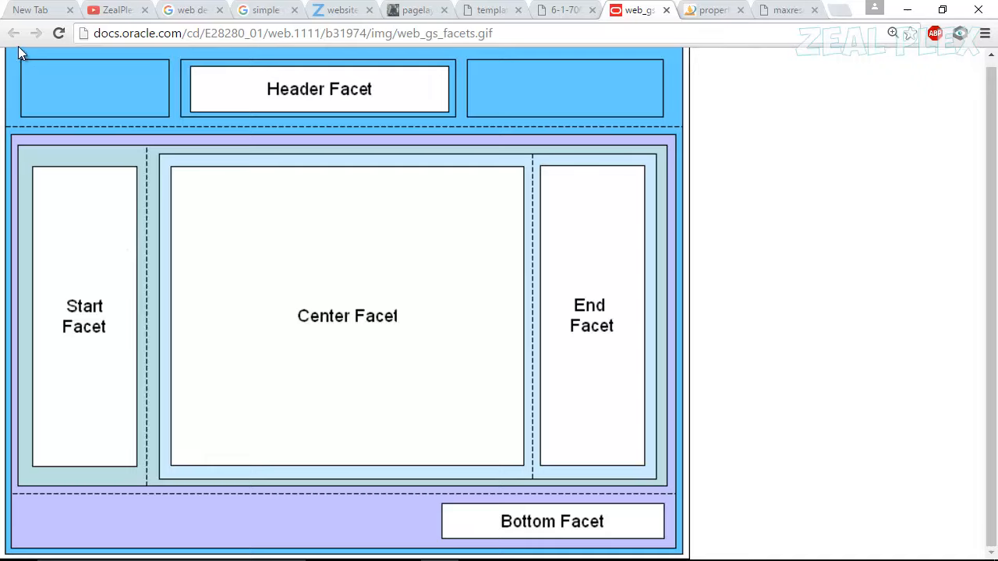
pyautogui.moveTo(156, 178)
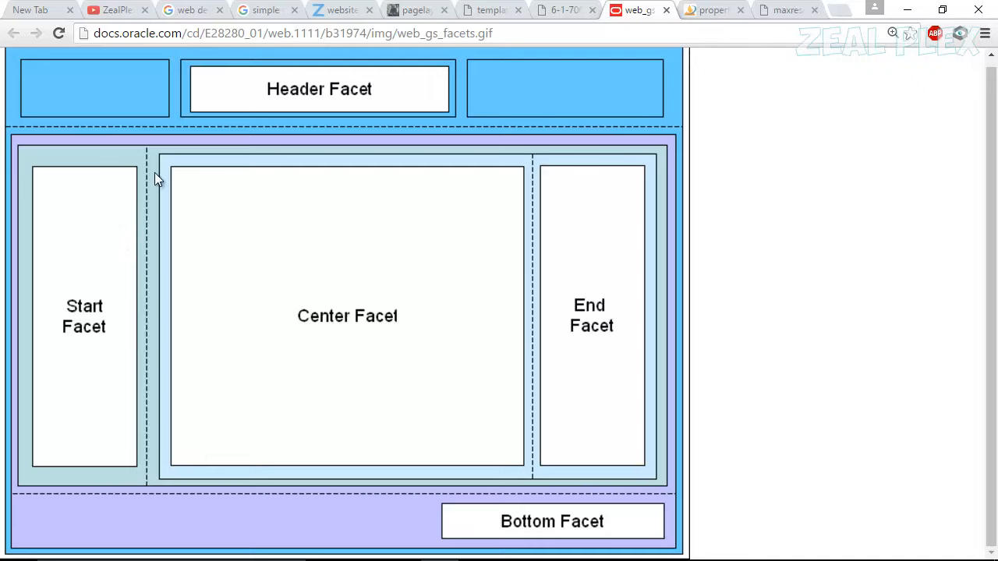
pyautogui.moveTo(337, 423)
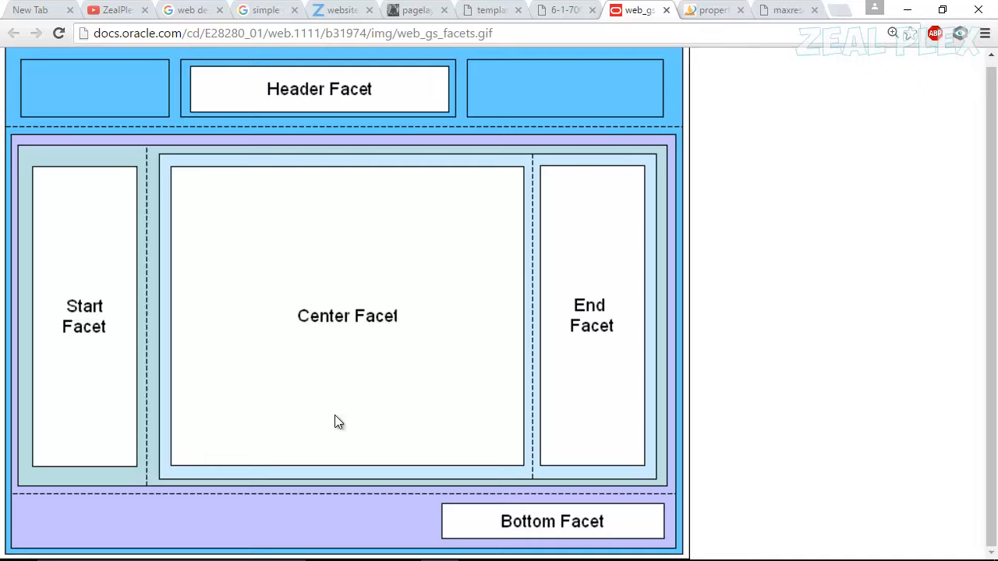
pyautogui.moveTo(661, 205)
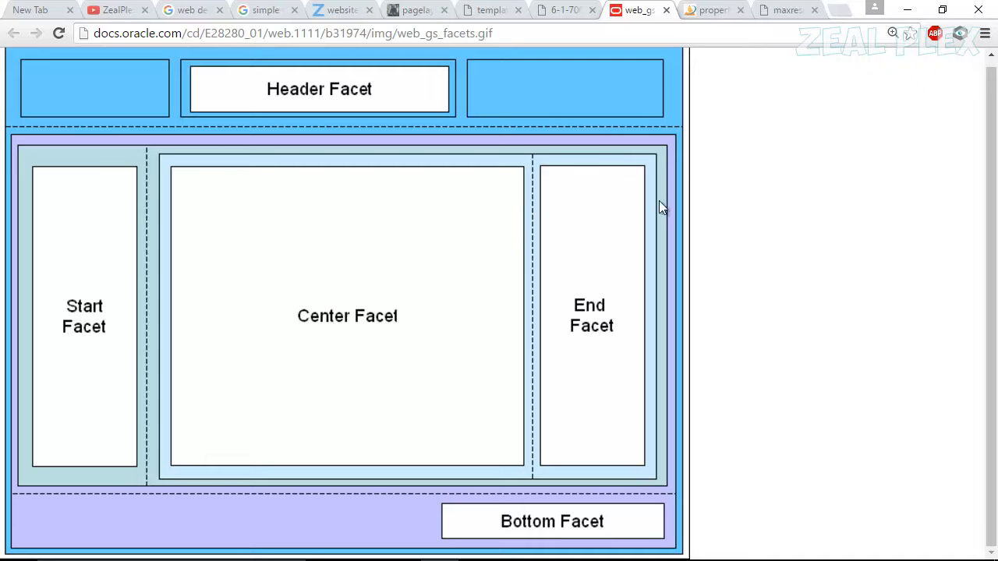
pyautogui.moveTo(508, 87)
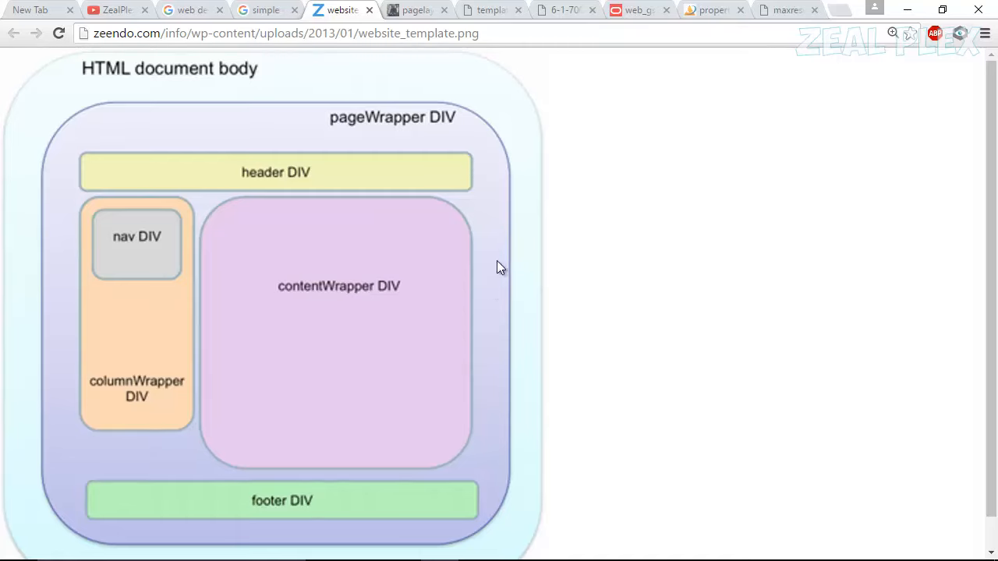
# Step: Flip through the pagelayout, miniFacebook, page-structure, facets and Property Buyer images, returning to the search results
pyautogui.click(421, 10)
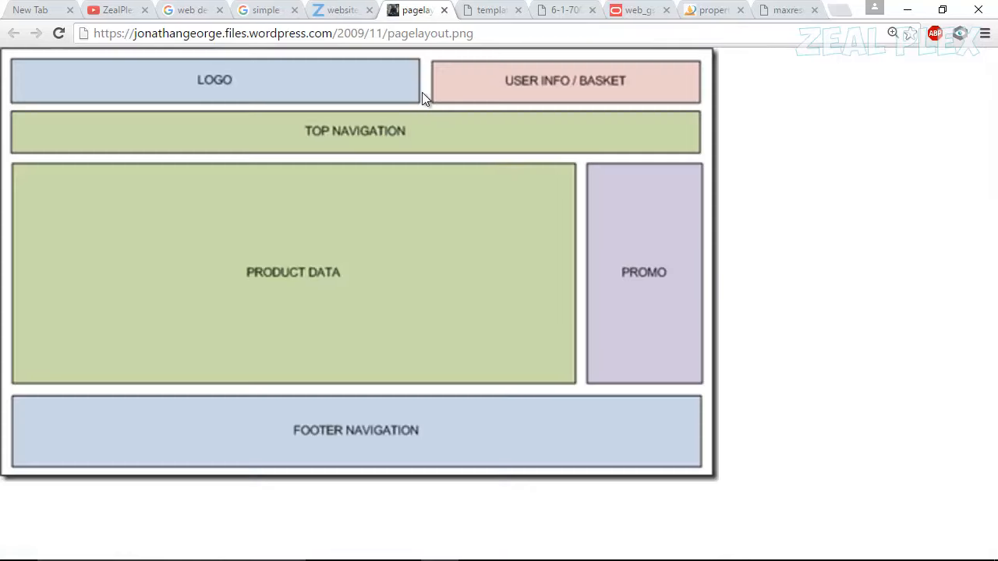
pyautogui.moveTo(205, 161)
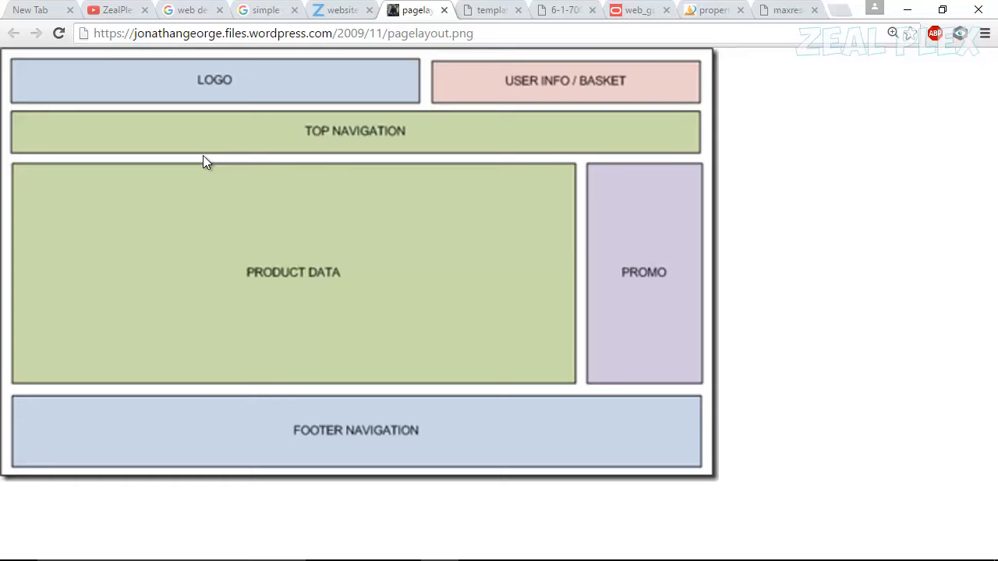
pyautogui.click(497, 9)
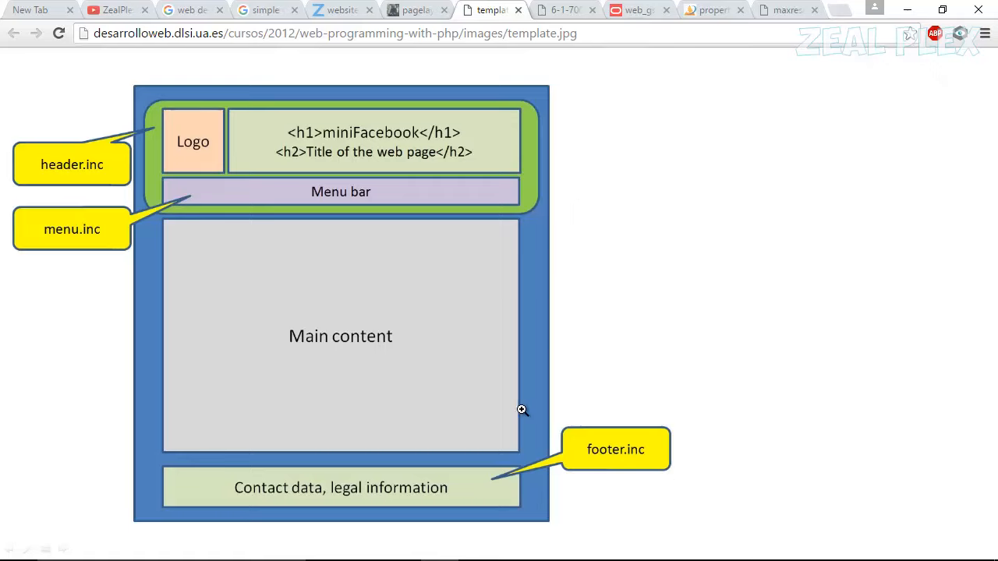
pyautogui.moveTo(294, 141)
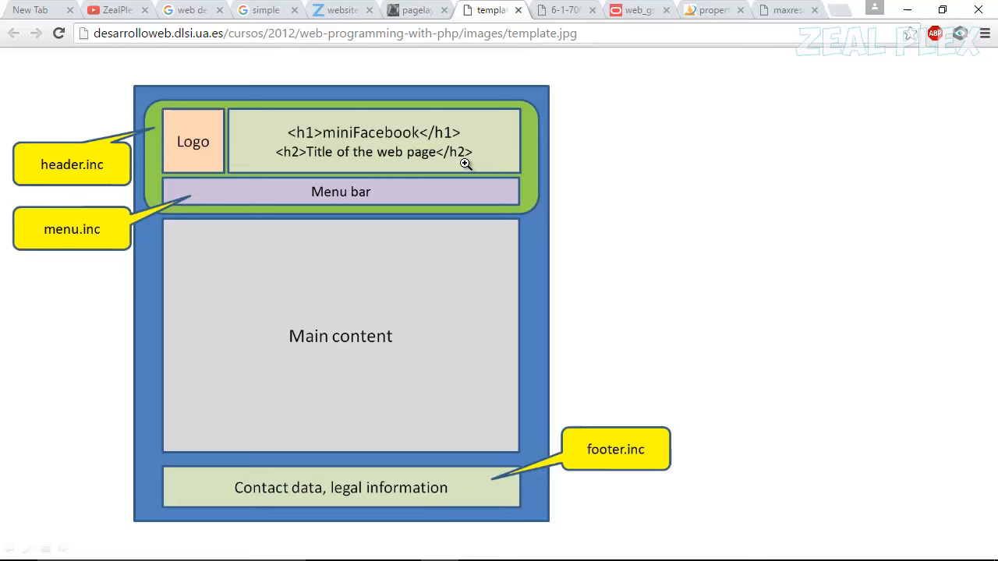
pyautogui.moveTo(530, 22)
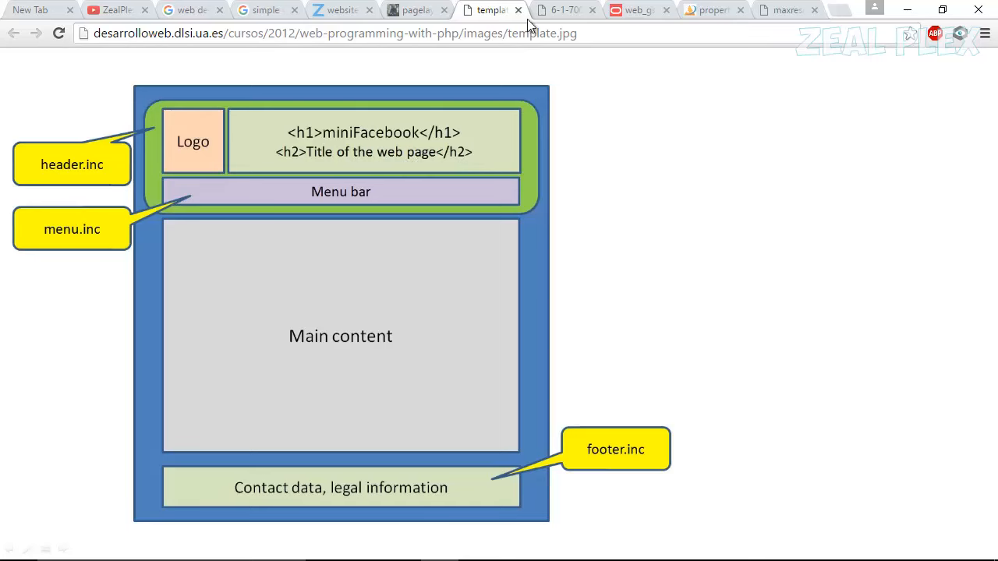
pyautogui.click(561, 10)
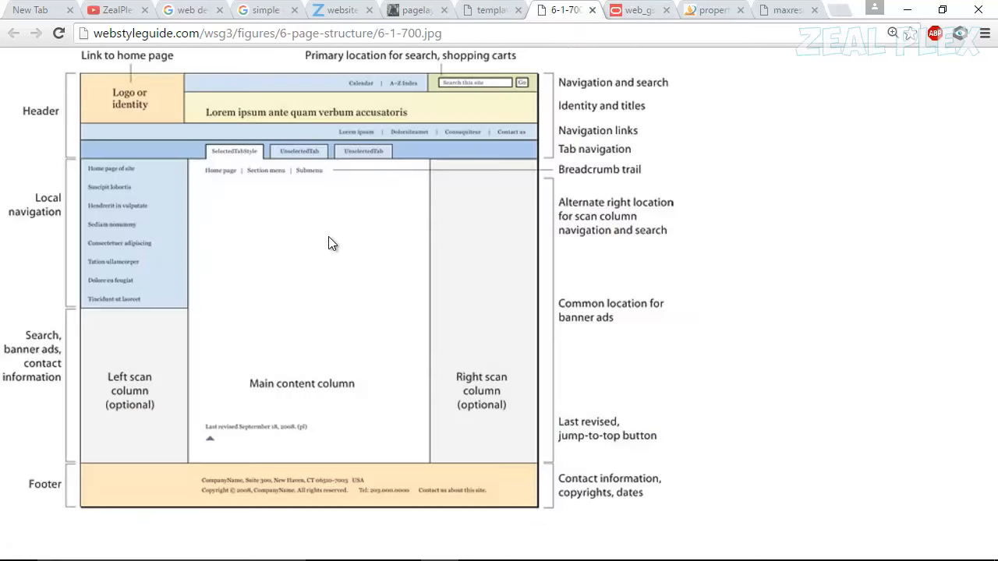
pyautogui.click(636, 10)
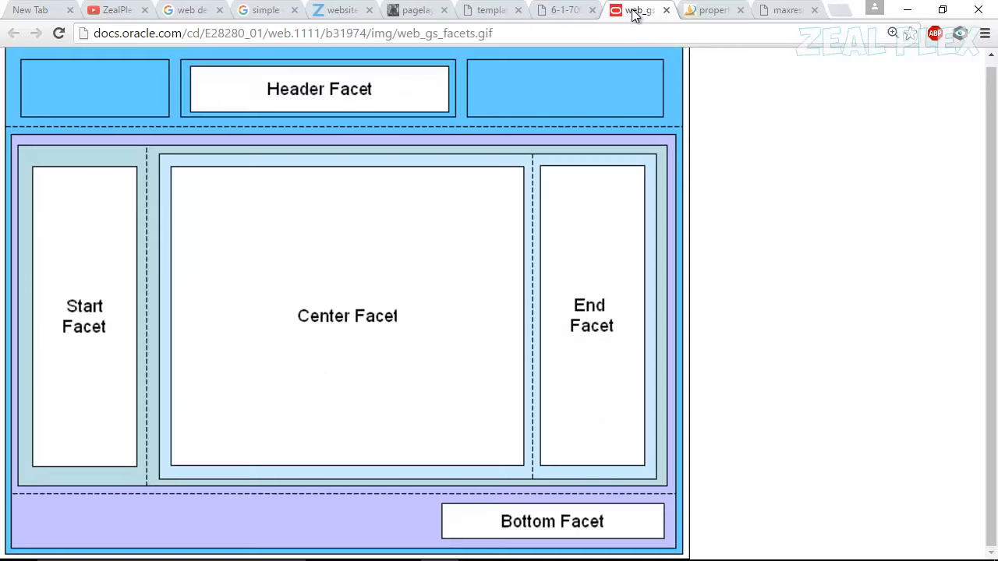
pyautogui.click(710, 9)
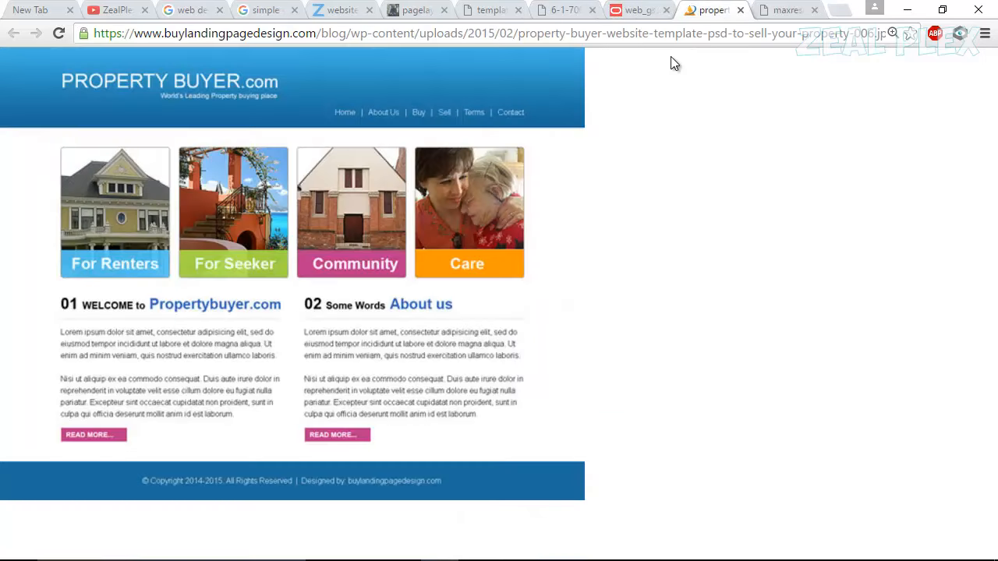
pyautogui.moveTo(265, 70)
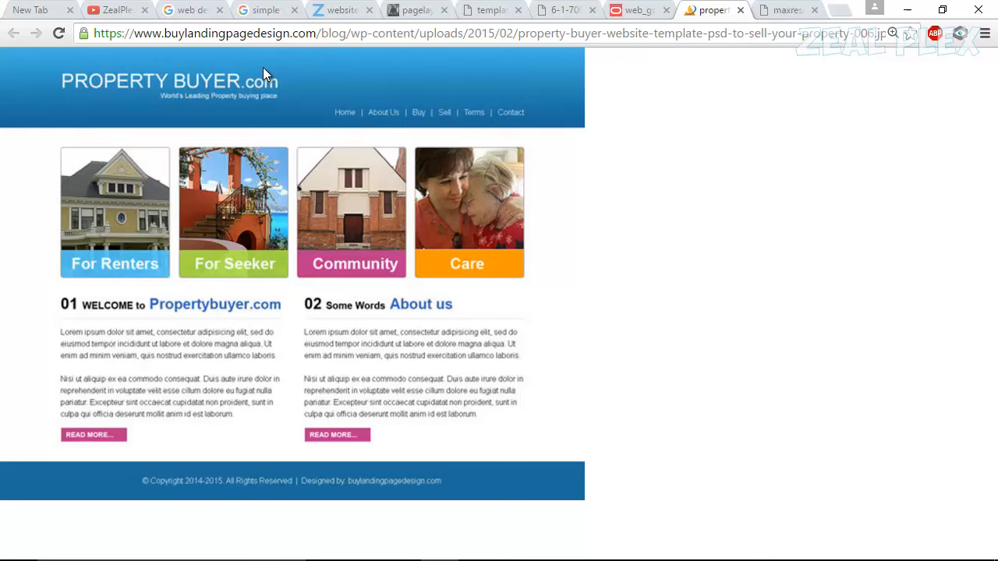
pyautogui.click(193, 9)
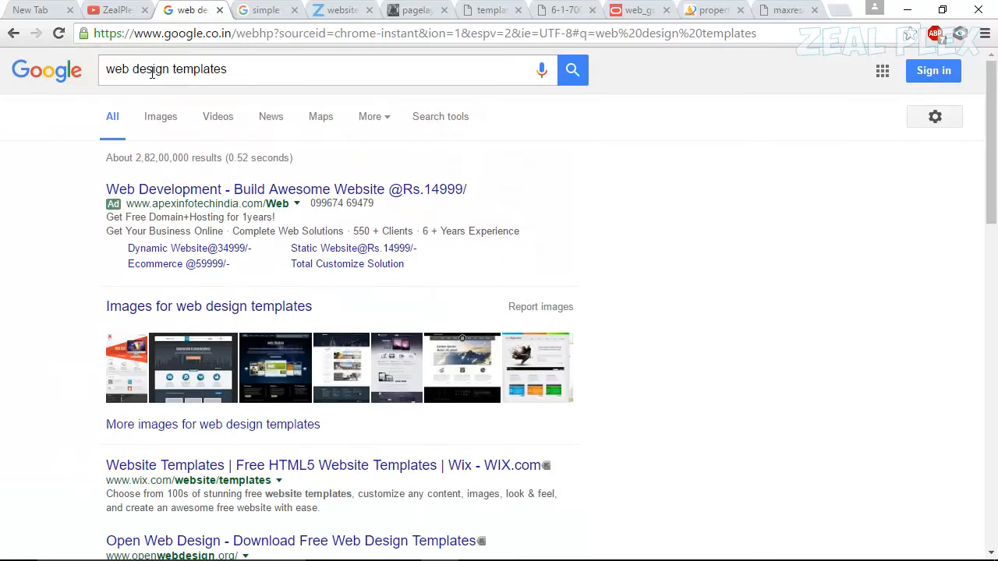
pyautogui.moveTo(195, 265)
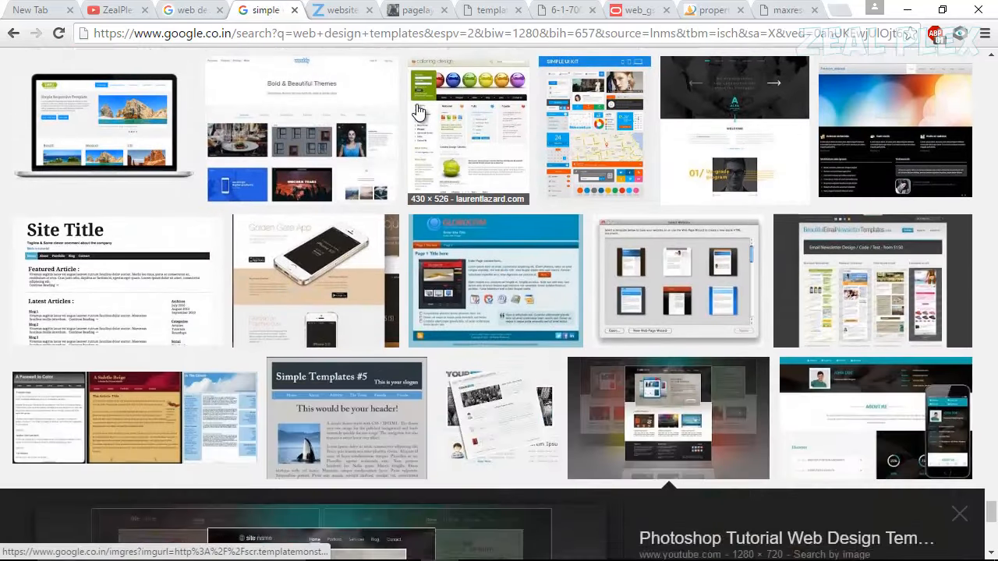
# Step: Scroll the image results, then view the dark "site name" template in maxresdefault.jpg
pyautogui.scroll(-3)
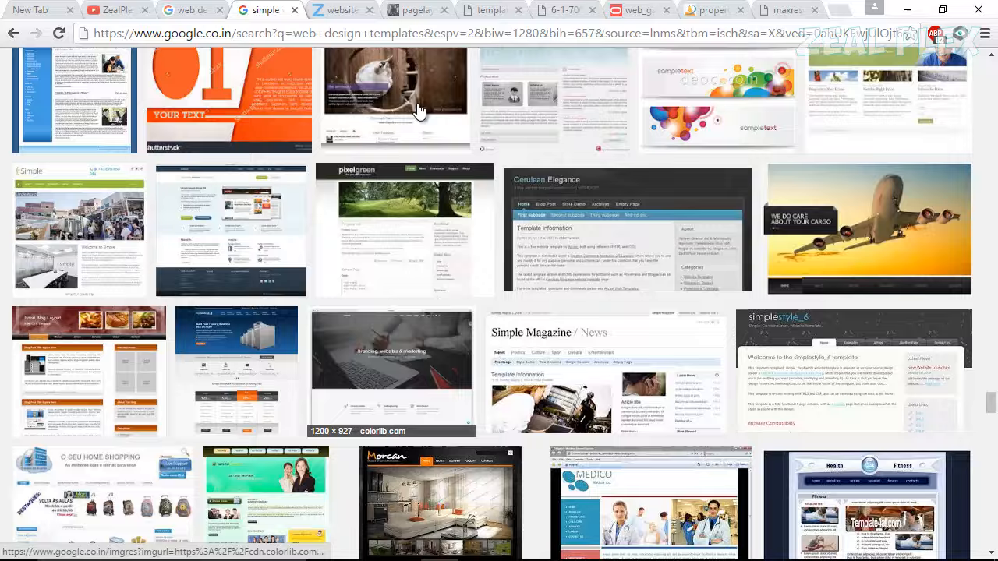
pyautogui.scroll(-3)
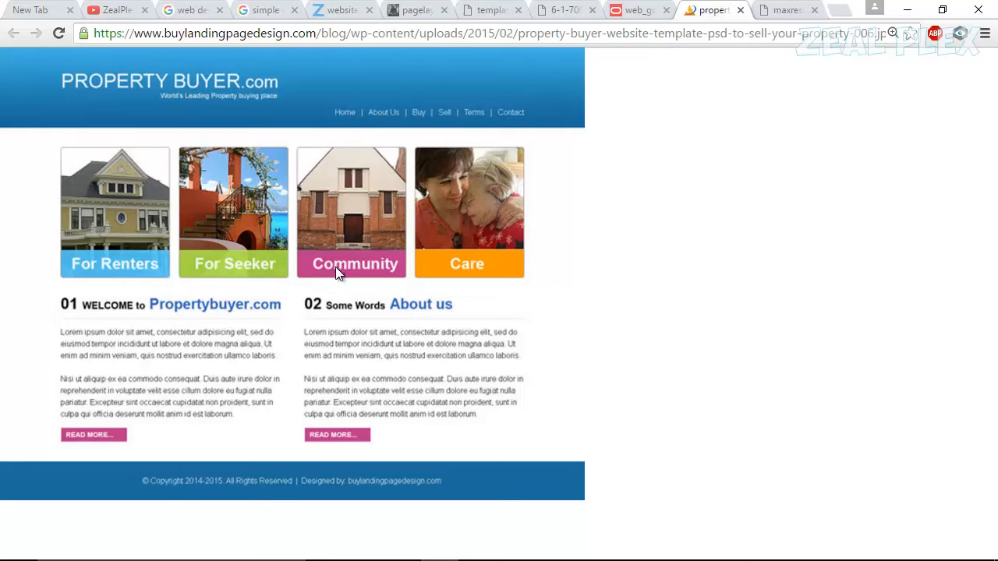
pyautogui.moveTo(764, 10)
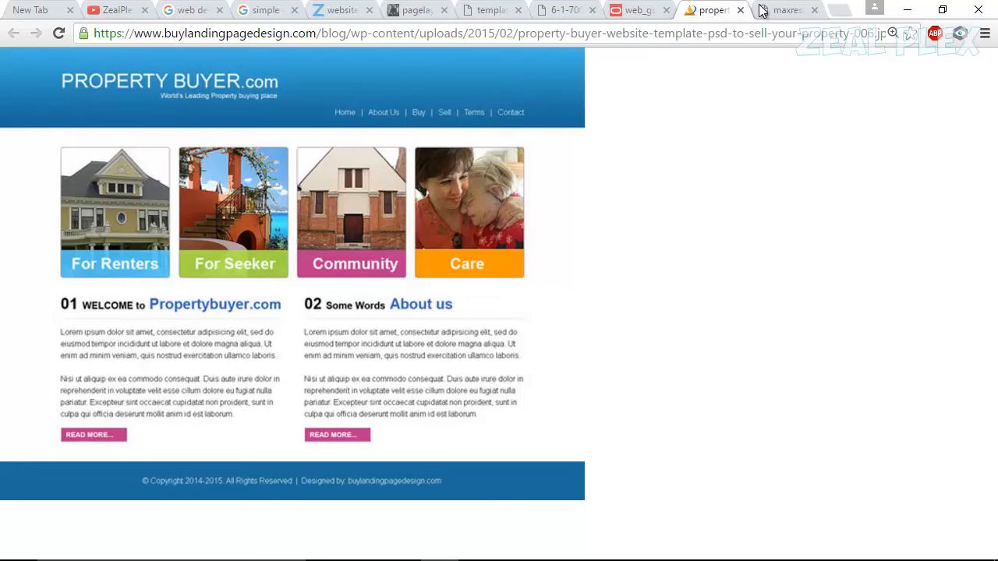
pyautogui.click(787, 10)
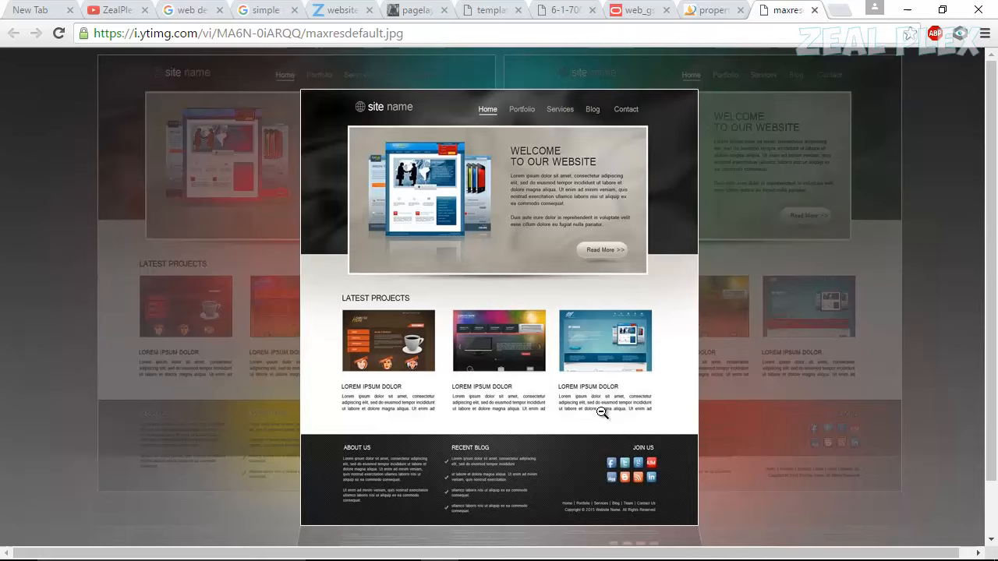
pyautogui.moveTo(365, 155)
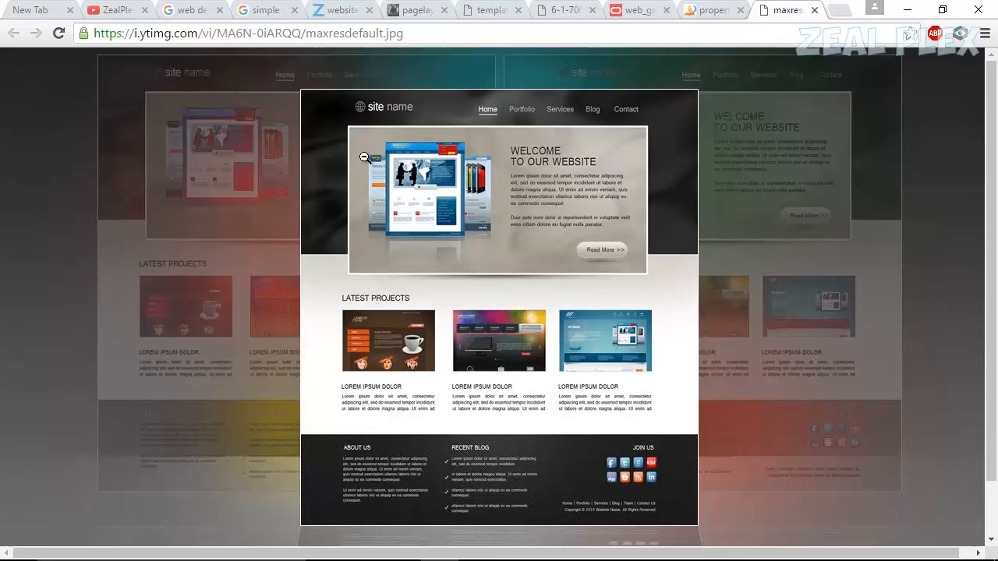
pyautogui.moveTo(708, 435)
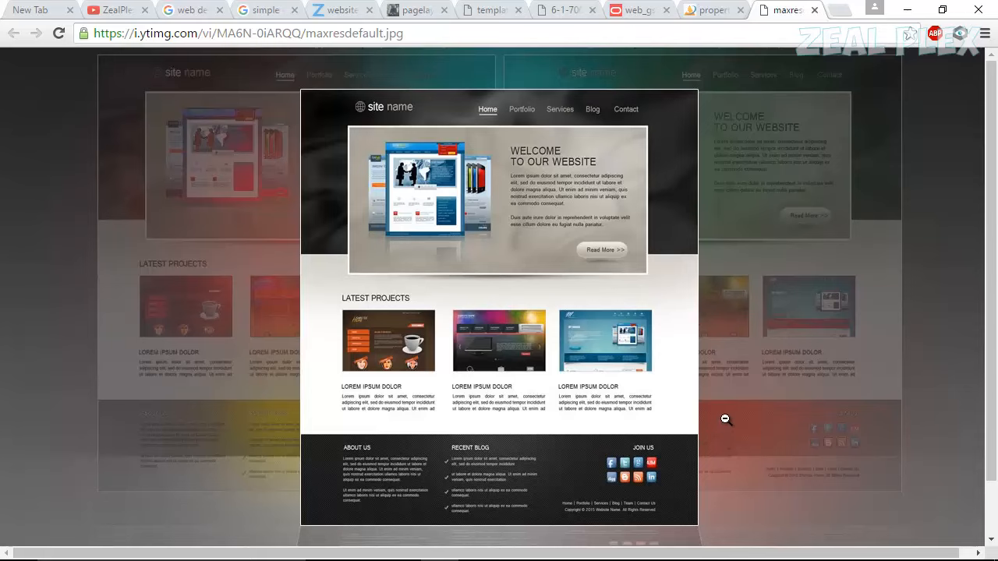
pyautogui.moveTo(691, 371)
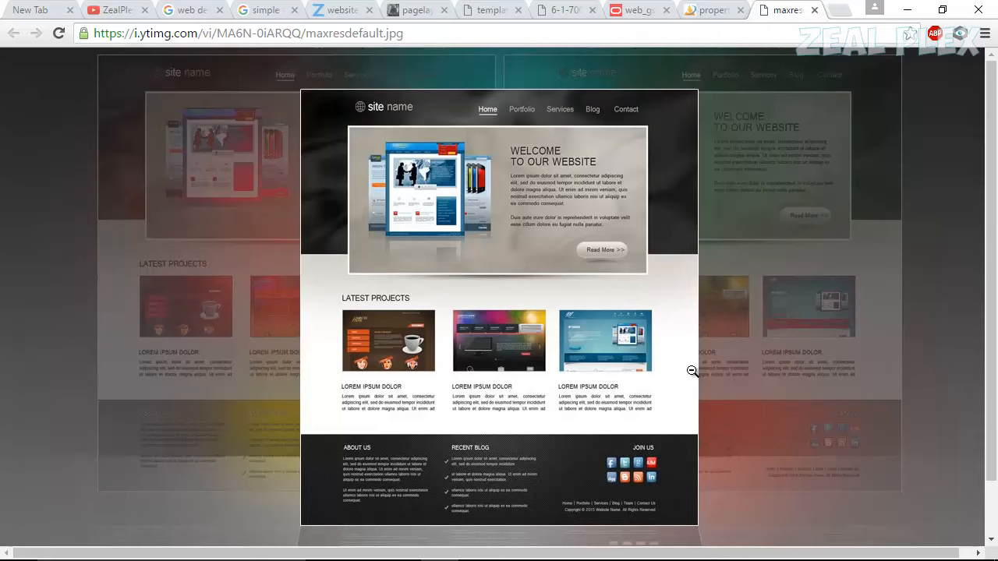
pyautogui.moveTo(306, 109)
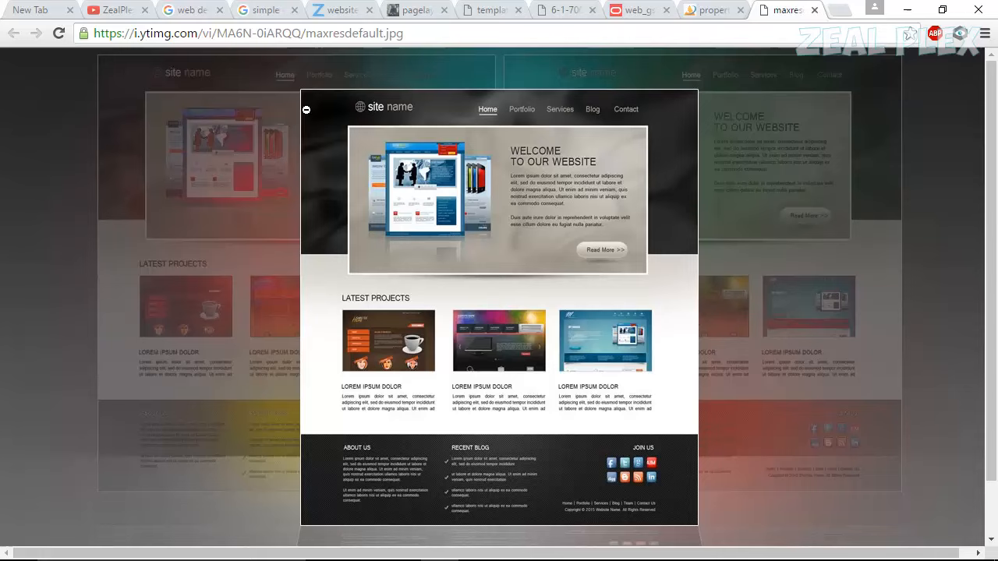
pyautogui.moveTo(692, 427)
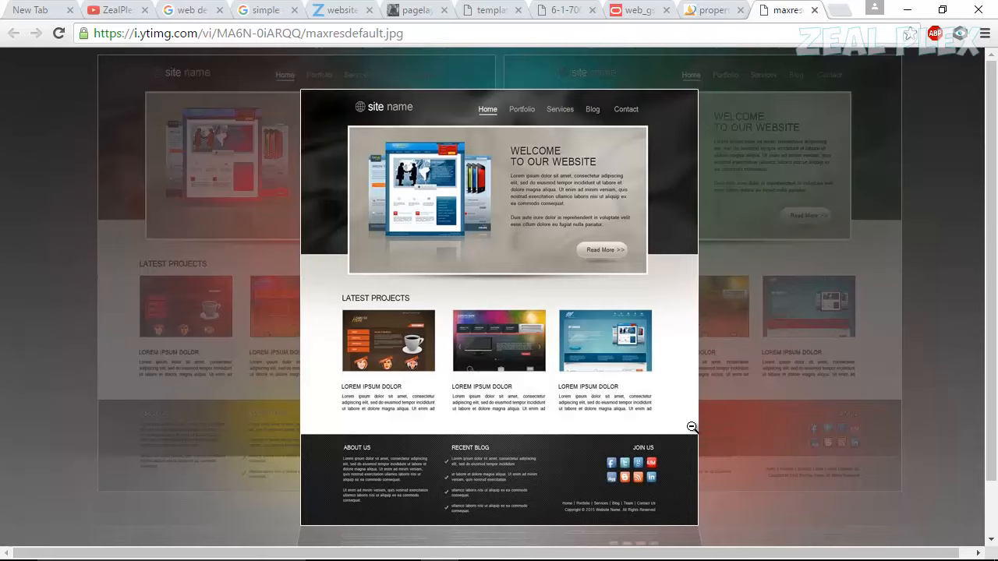
pyautogui.moveTo(333, 134)
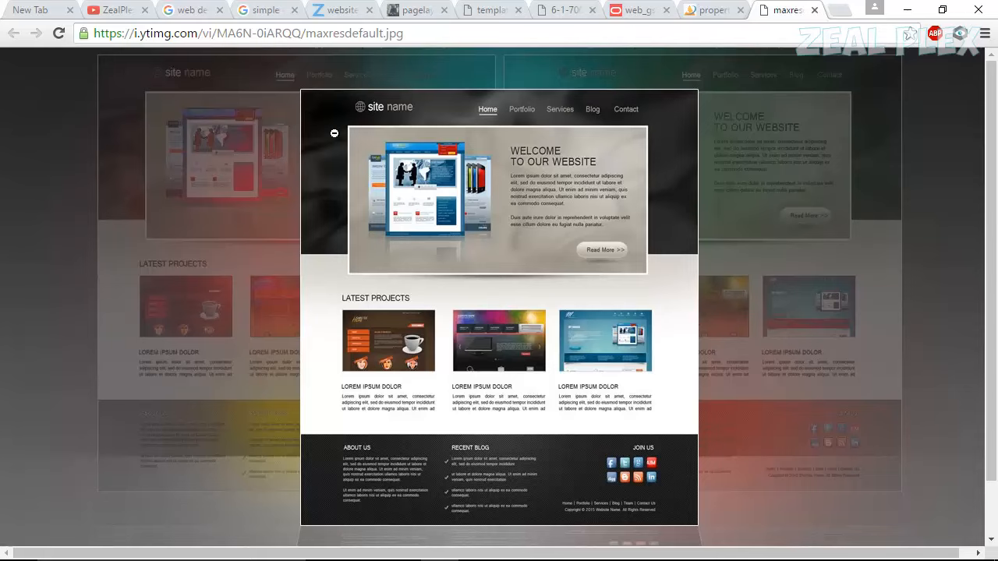